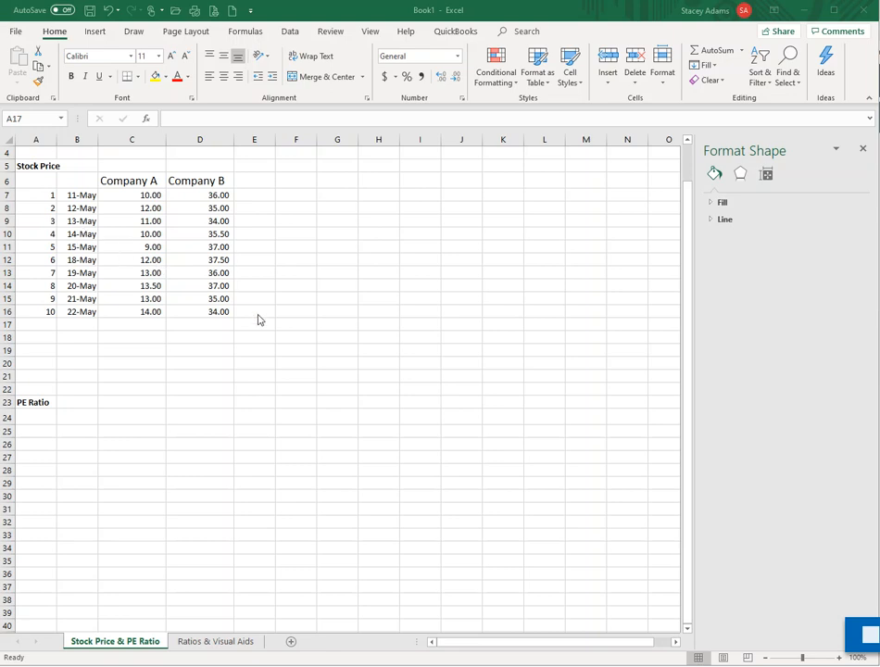
{"action": "mouse_move", "coordinate": [311, 259]}
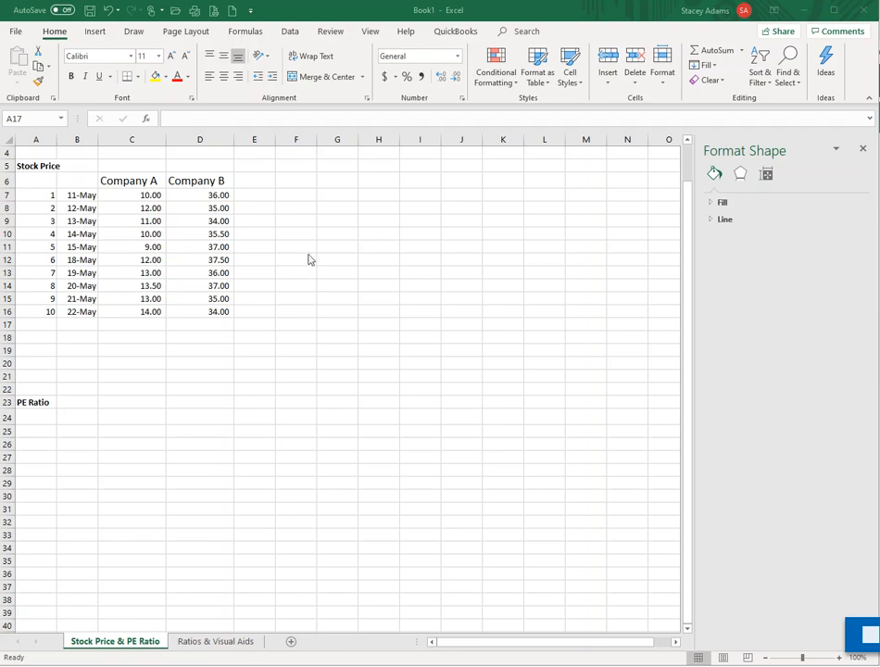
{"action": "mouse_move", "coordinate": [115, 194]}
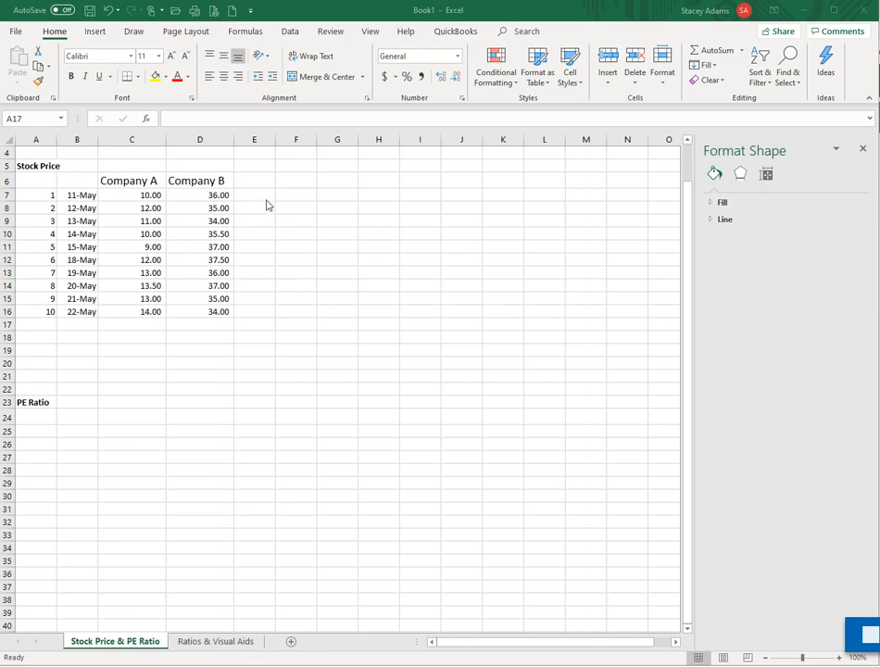
{"action": "mouse_move", "coordinate": [348, 359]}
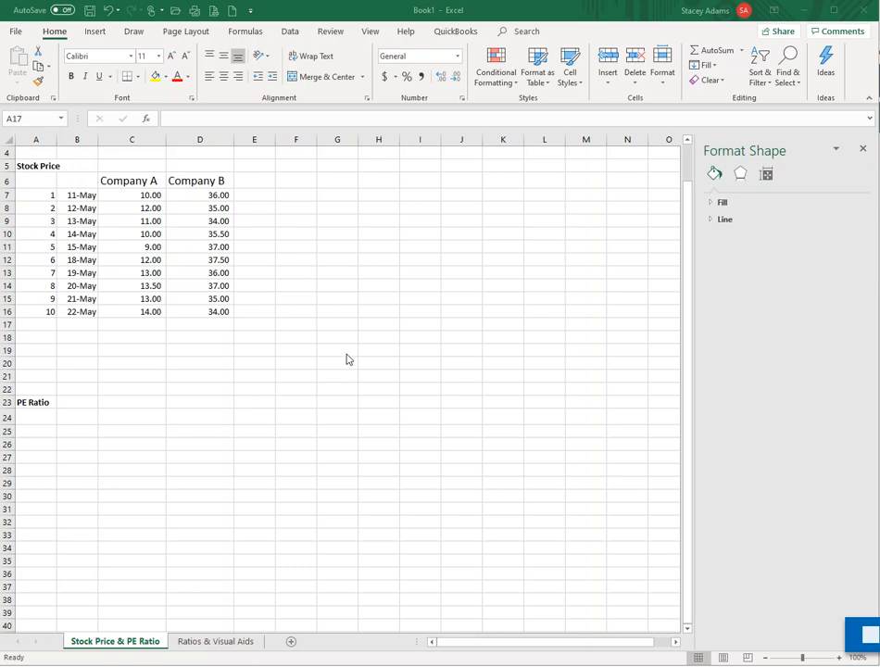
{"action": "mouse_move", "coordinate": [100, 222]}
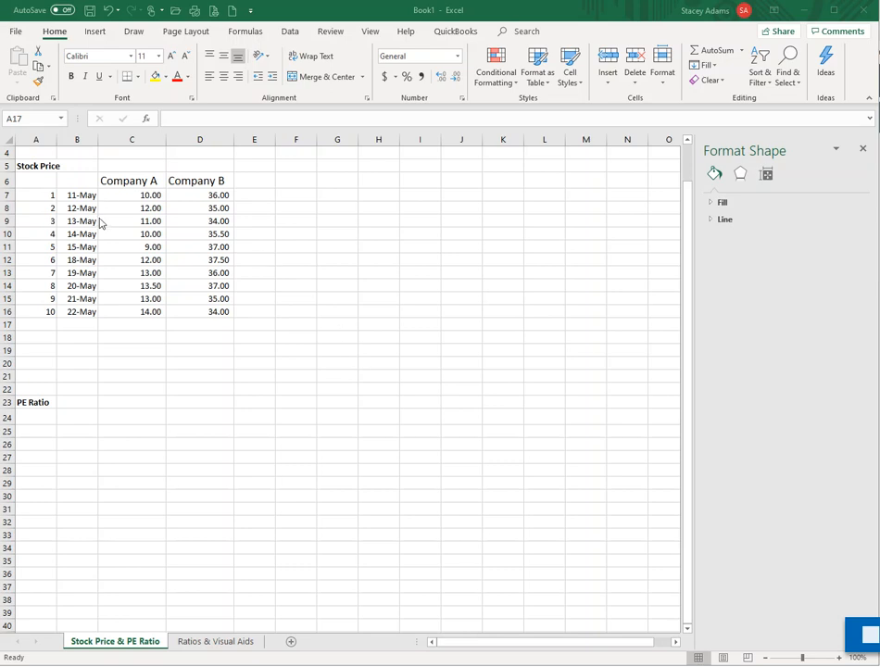
{"action": "mouse_move", "coordinate": [156, 383]}
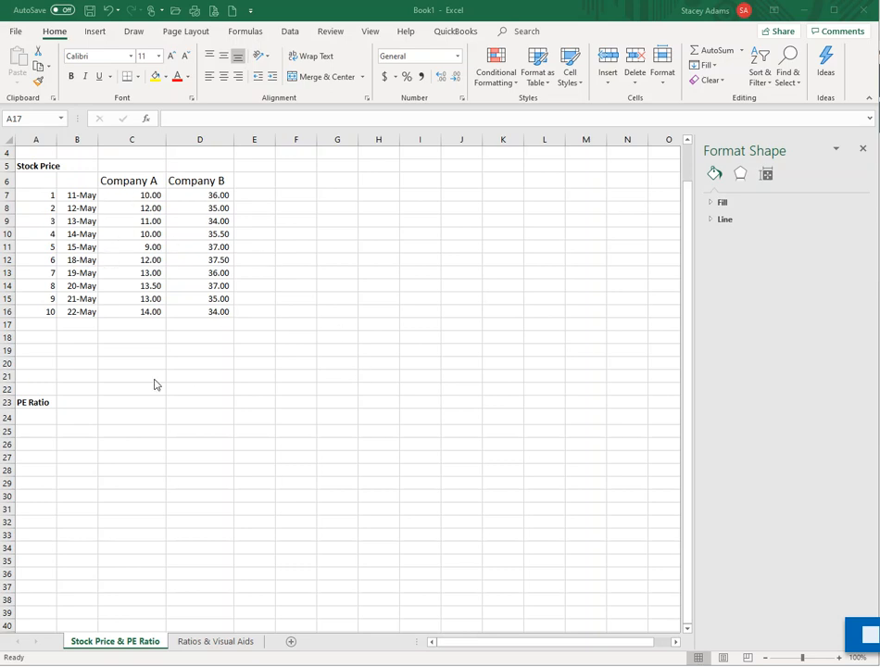
{"action": "mouse_move", "coordinate": [93, 197]}
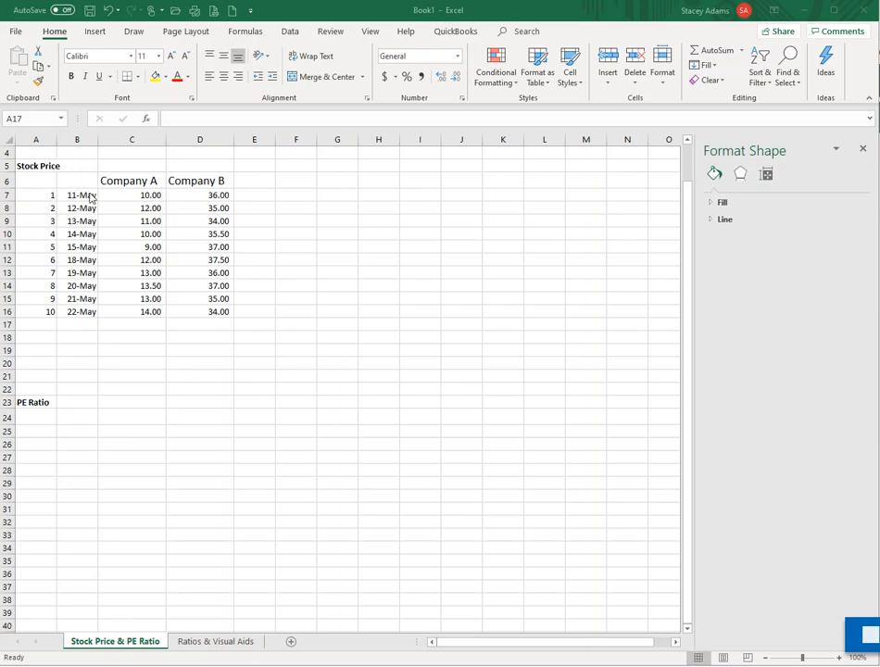
{"action": "mouse_move", "coordinate": [93, 245]}
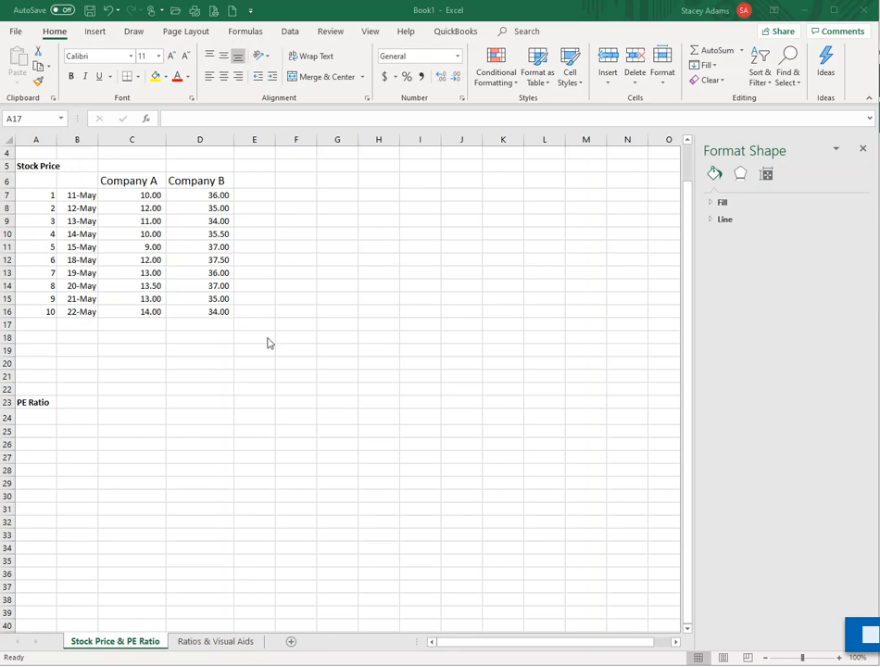
{"action": "mouse_move", "coordinate": [240, 315]}
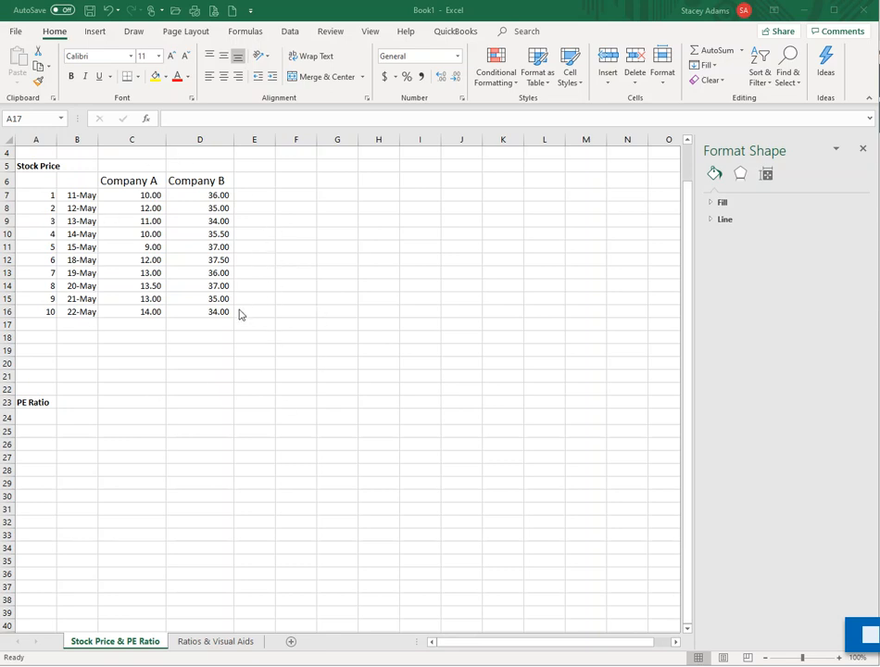
{"action": "mouse_move", "coordinate": [239, 326]}
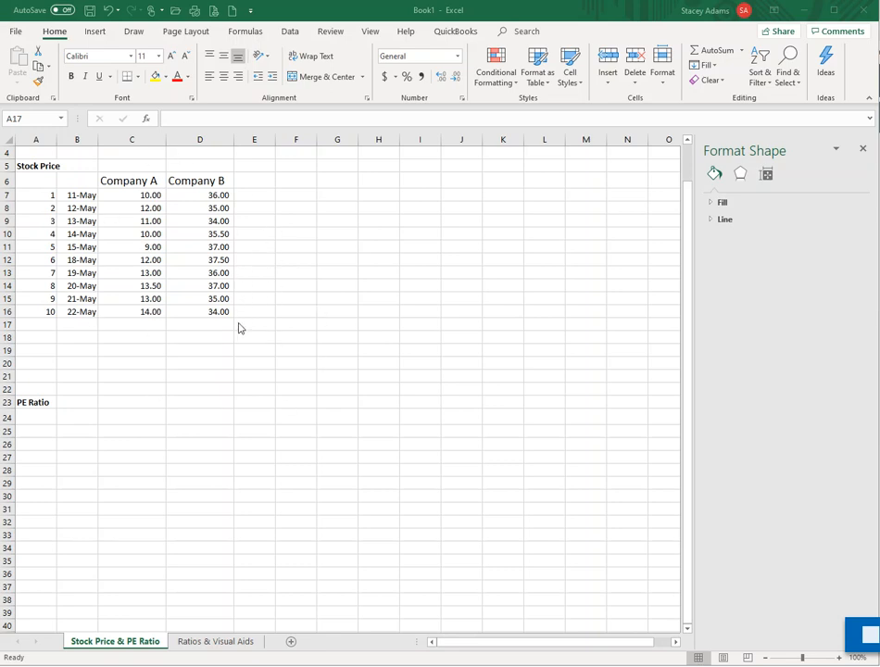
{"action": "mouse_move", "coordinate": [215, 200]}
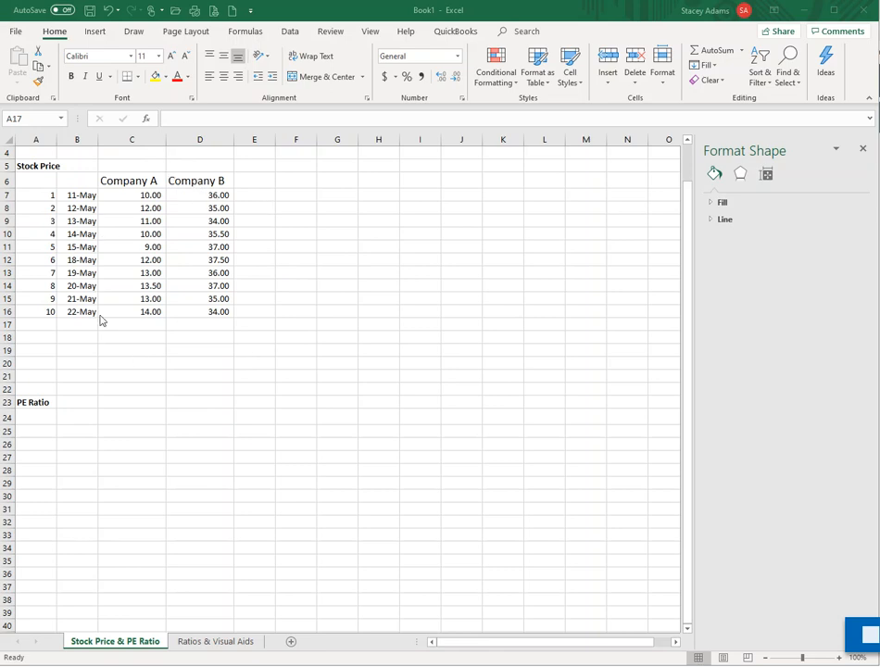
{"action": "mouse_move", "coordinate": [301, 282]}
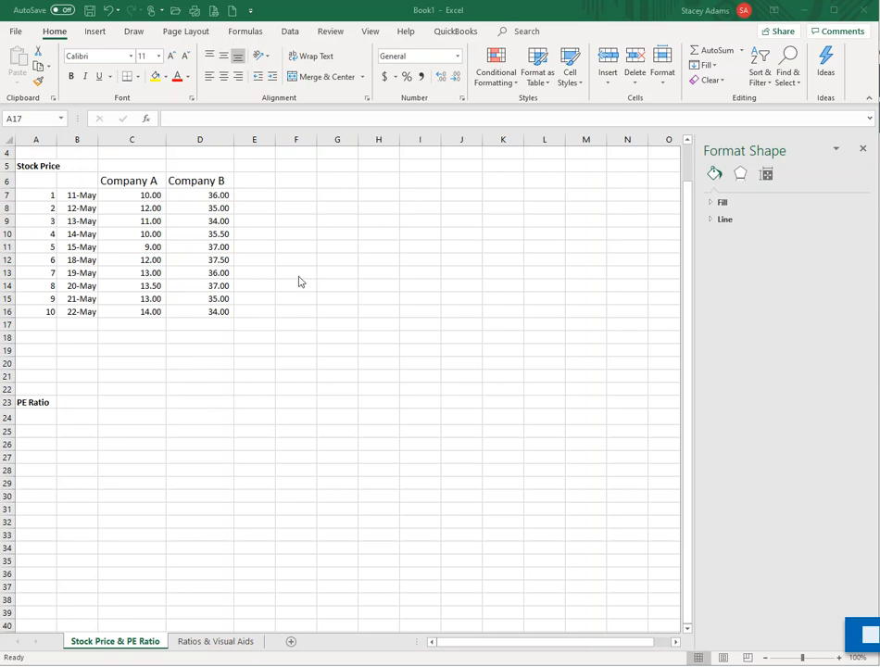
{"action": "mouse_move", "coordinate": [207, 224]}
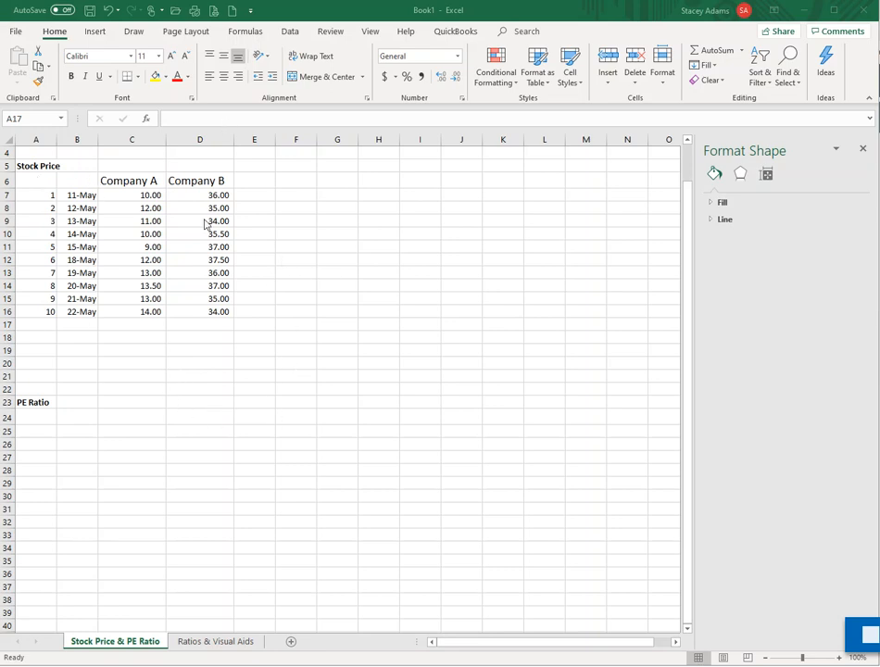
{"action": "mouse_move", "coordinate": [85, 185]}
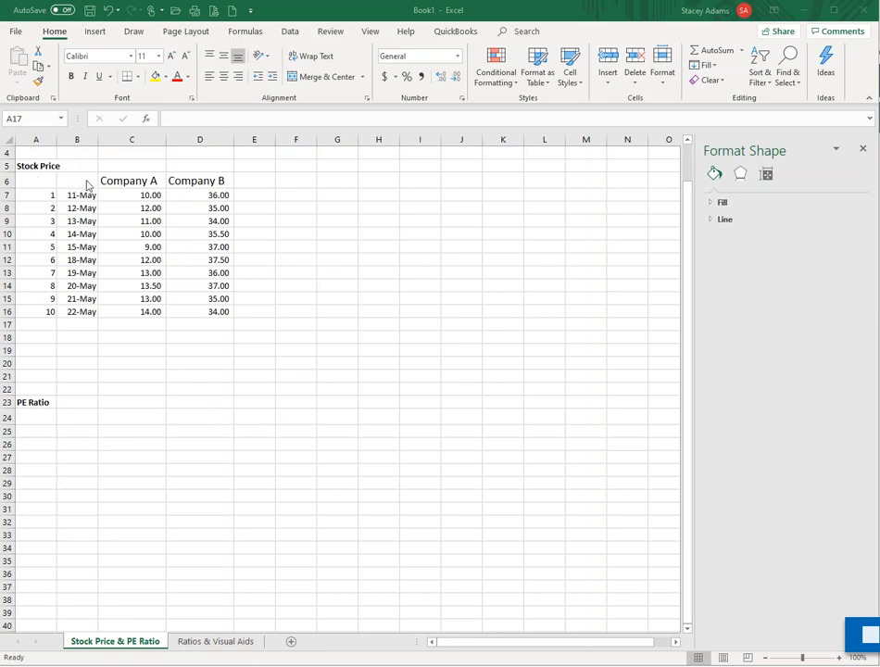
Step: Insert a line chart of Company A and Company B stock prices from B6:D16 via Quick Analysis
{"action": "left_click_drag", "start_coordinate": [78, 182], "coordinate": [196, 311]}
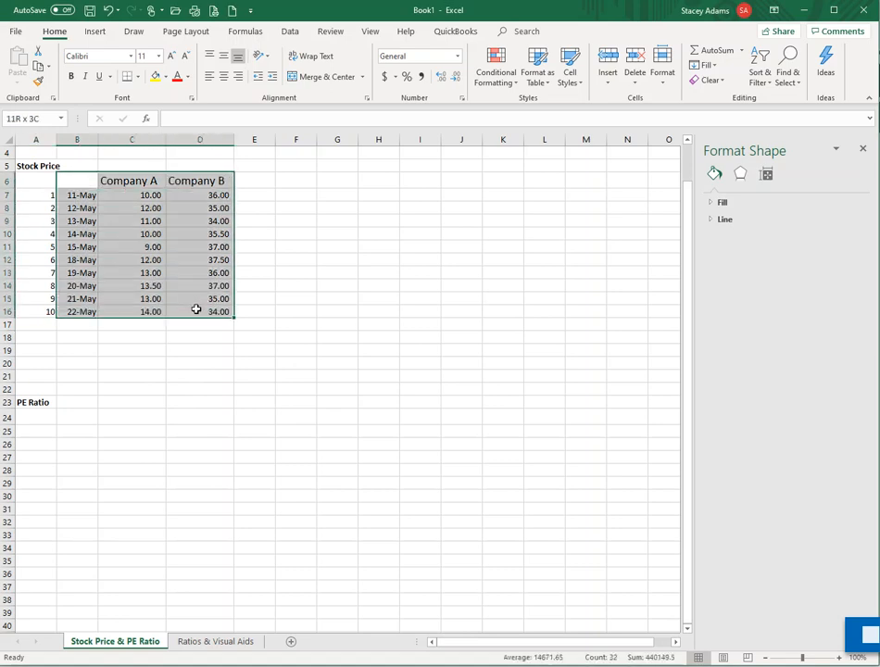
{"action": "left_click", "coordinate": [128, 78]}
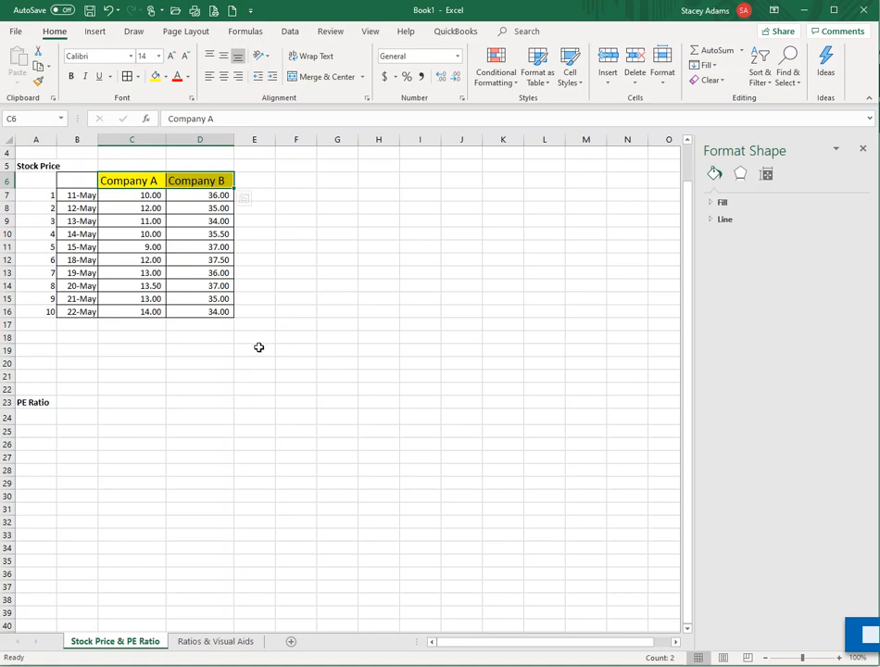
{"action": "mouse_move", "coordinate": [213, 347]}
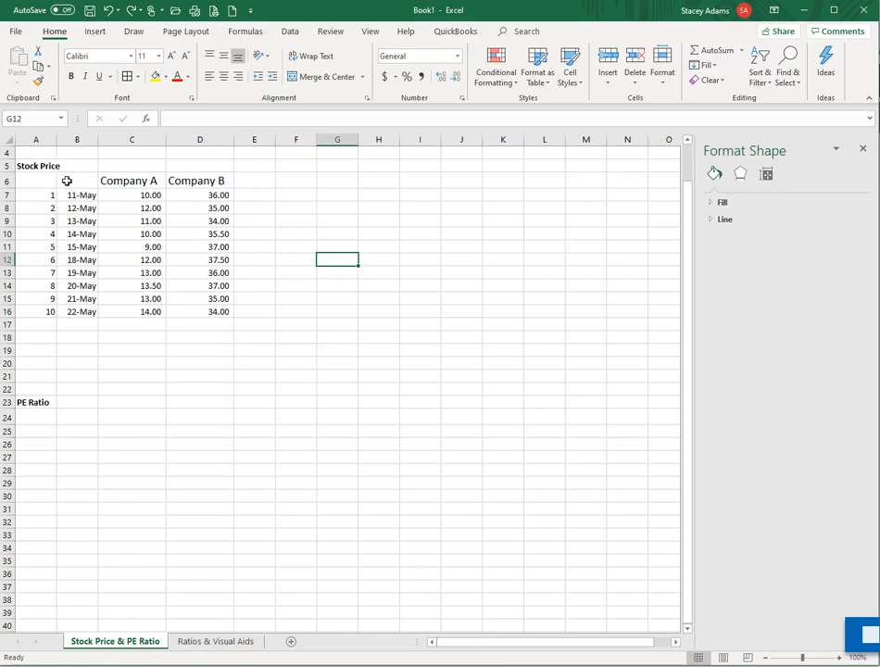
{"action": "left_click_drag", "start_coordinate": [67, 180], "coordinate": [189, 207]}
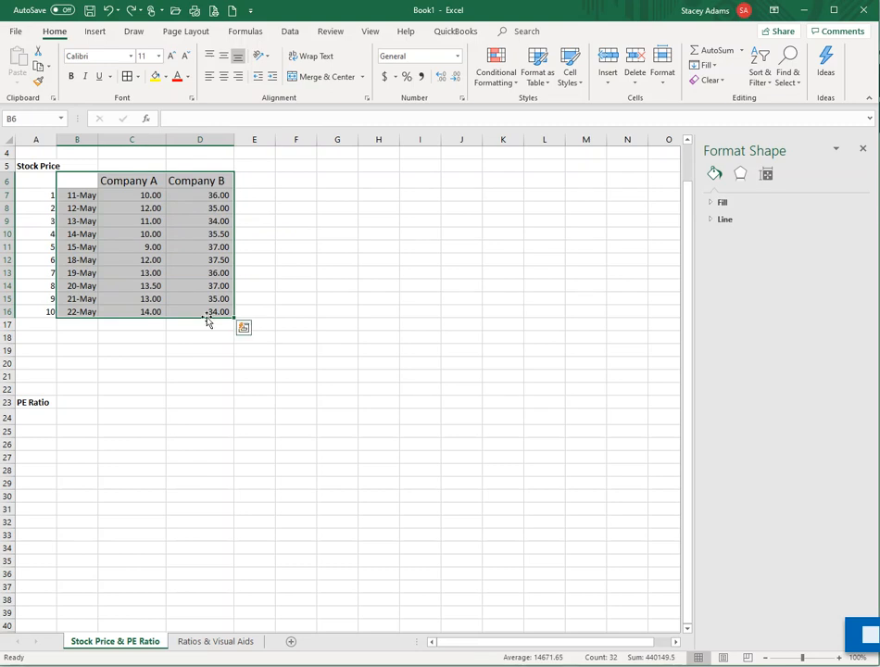
{"action": "left_click", "coordinate": [93, 30]}
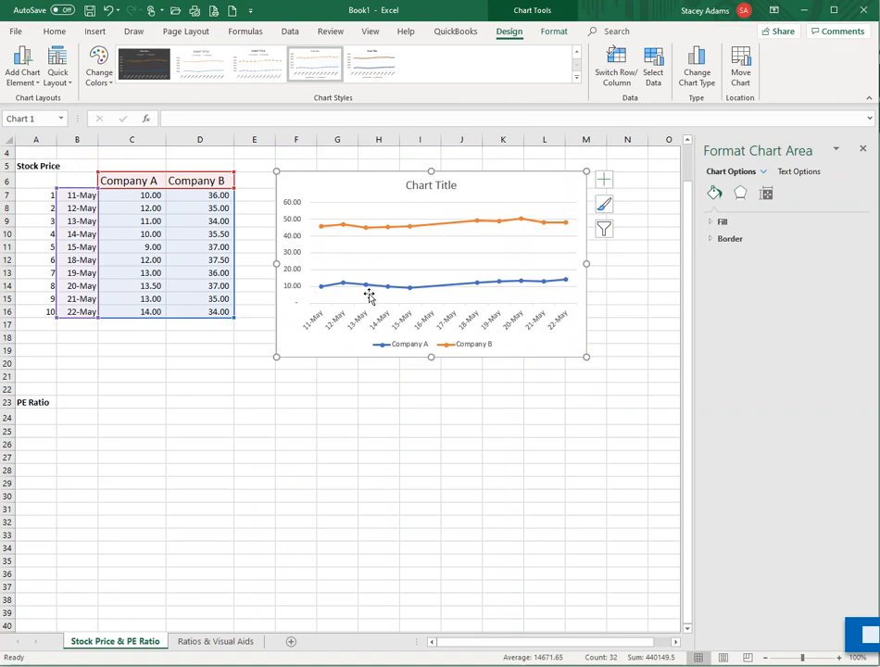
{"action": "mouse_move", "coordinate": [540, 234]}
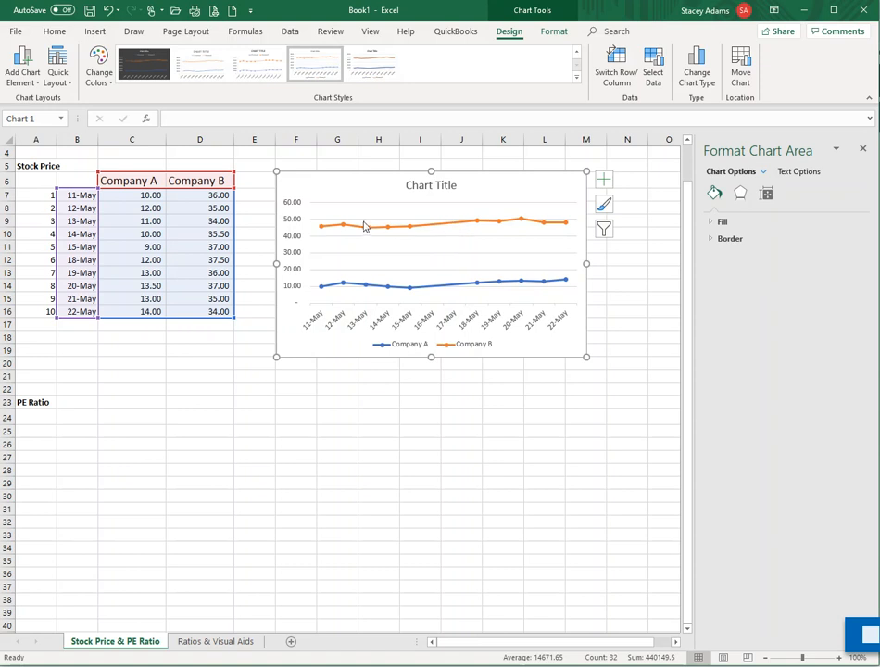
{"action": "mouse_move", "coordinate": [341, 293]}
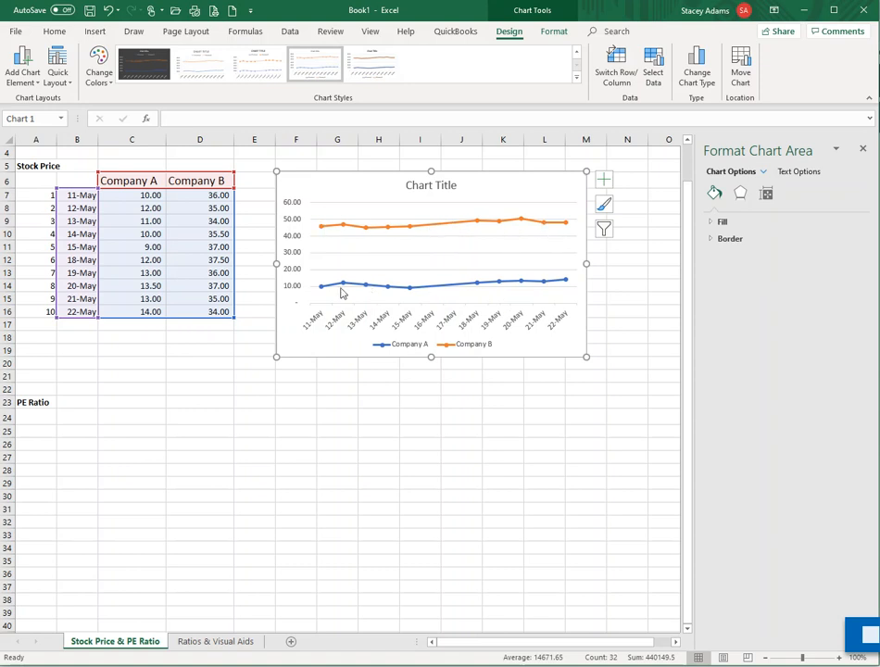
{"action": "mouse_move", "coordinate": [497, 301]}
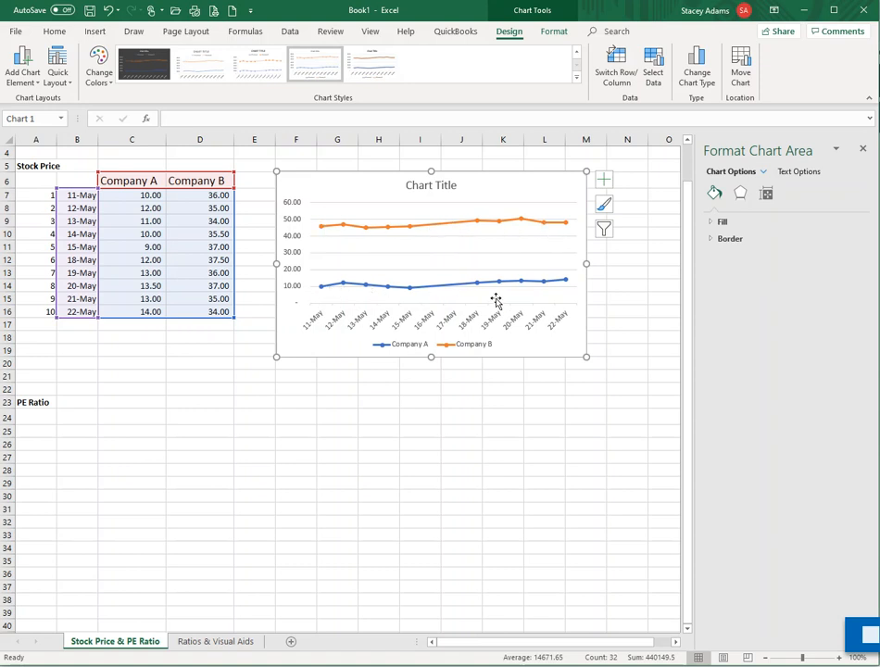
{"action": "mouse_move", "coordinate": [467, 337]}
{"action": "type", "text": "Stock Price"}
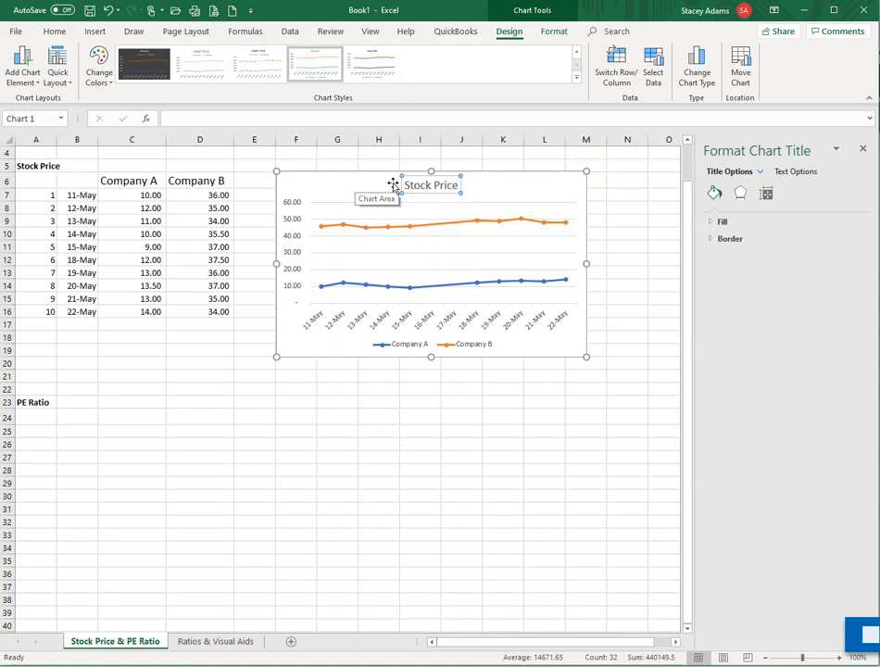
Step: Apply a dark chart style with yellow and orange lines to the Stock Price chart
{"action": "left_click", "coordinate": [145, 63]}
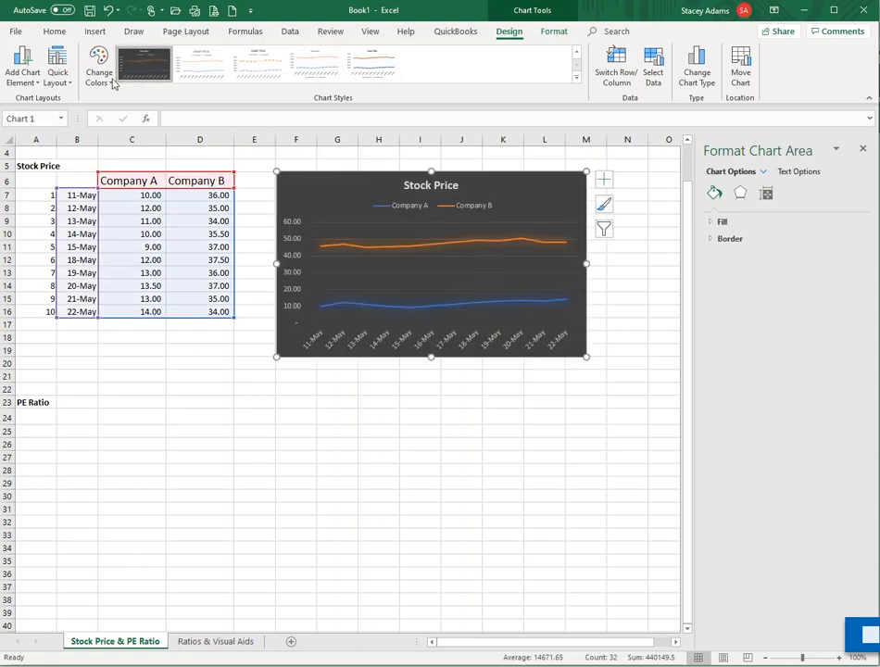
{"action": "left_click", "coordinate": [98, 67]}
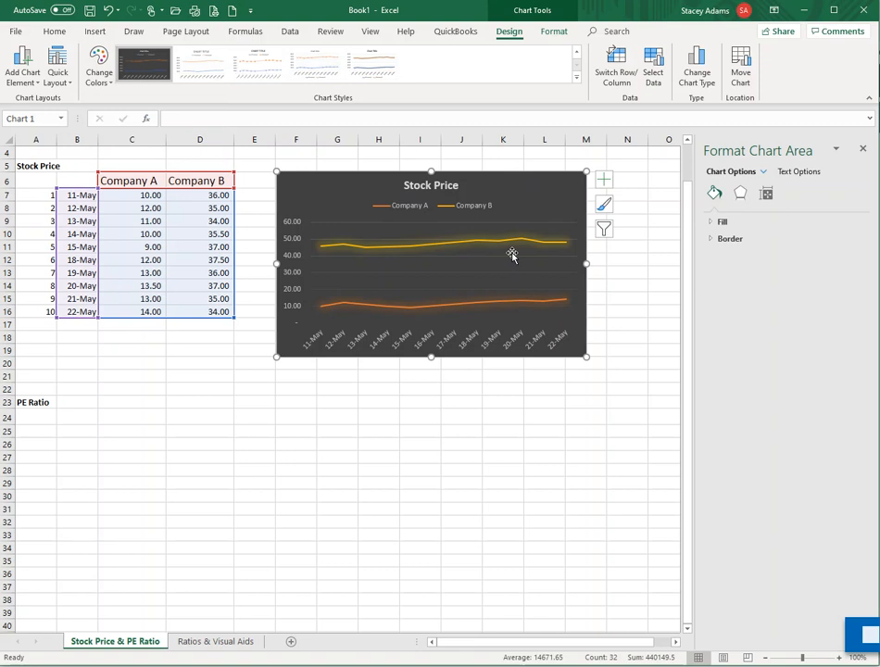
{"action": "mouse_move", "coordinate": [449, 219]}
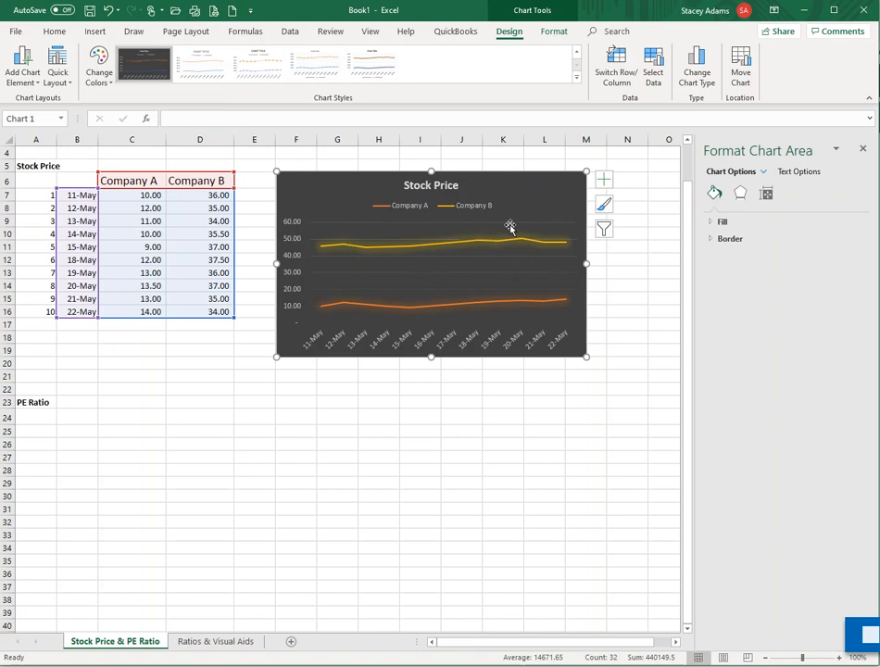
{"action": "mouse_move", "coordinate": [530, 312]}
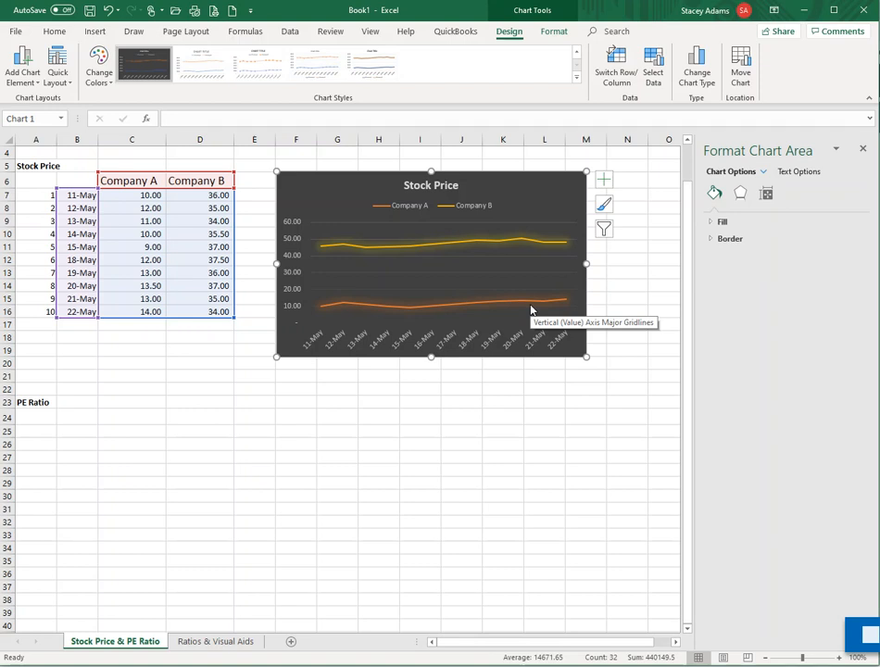
{"action": "mouse_move", "coordinate": [455, 278]}
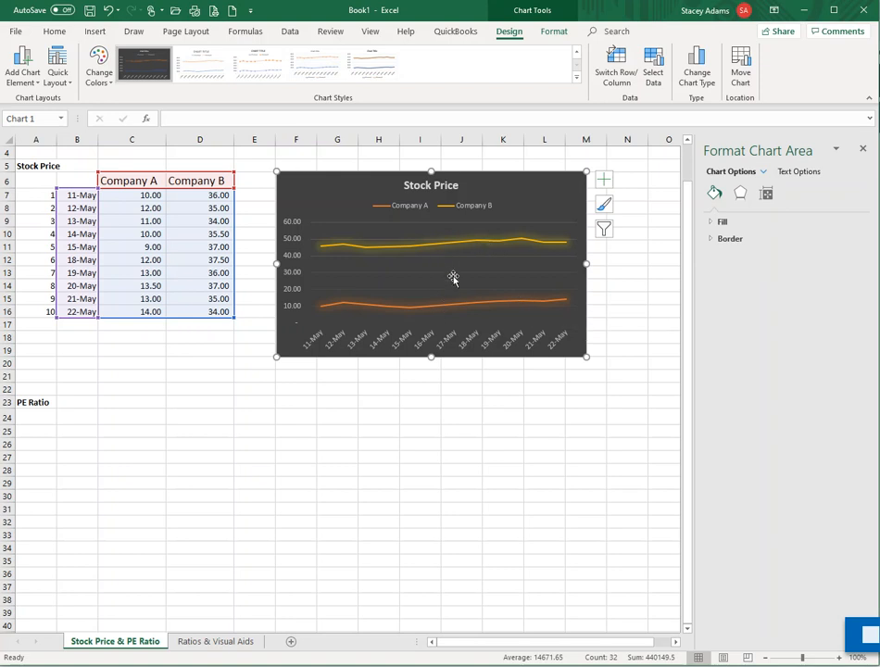
{"action": "mouse_move", "coordinate": [389, 215]}
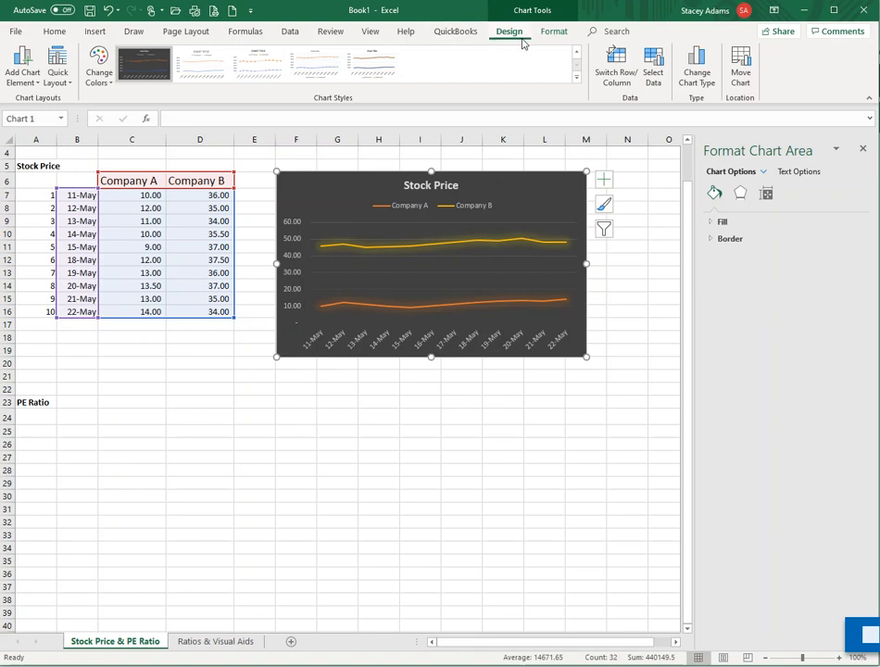
{"action": "mouse_move", "coordinate": [474, 181]}
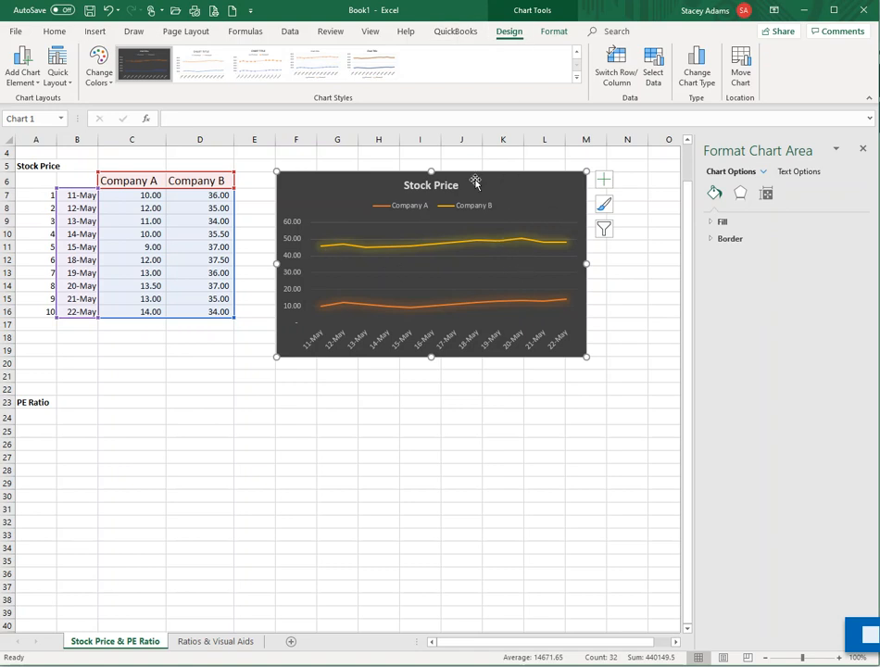
Step: Switch the Stock Price chart to a textured dark style with a blue and orange palette
{"action": "left_click", "coordinate": [576, 85]}
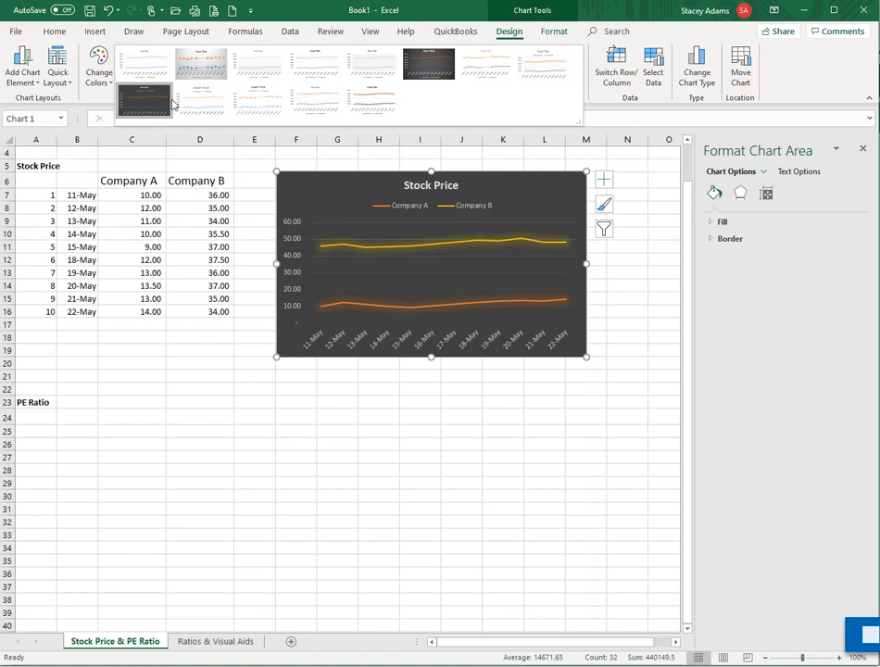
{"action": "left_click", "coordinate": [428, 67]}
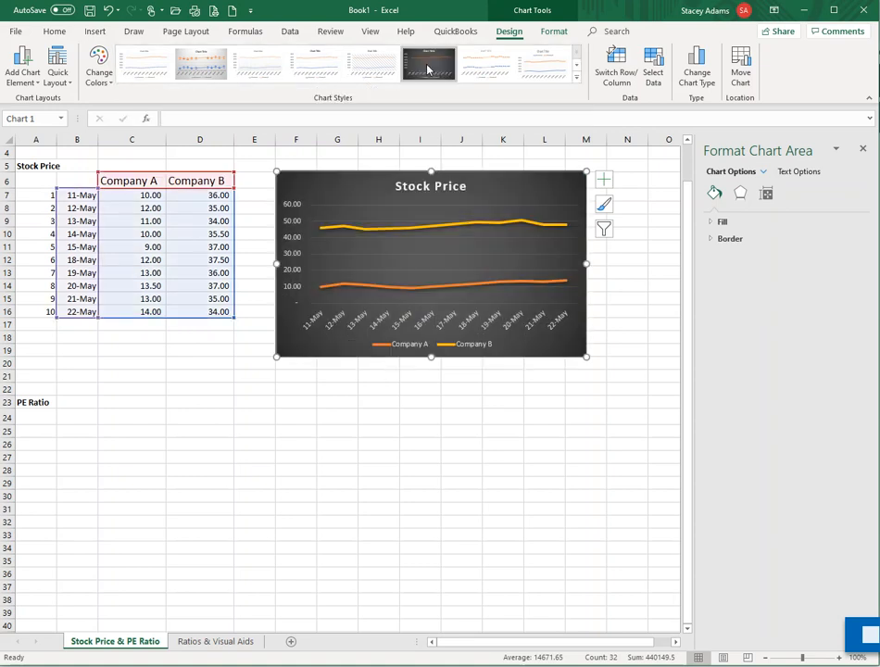
{"action": "left_click", "coordinate": [98, 65]}
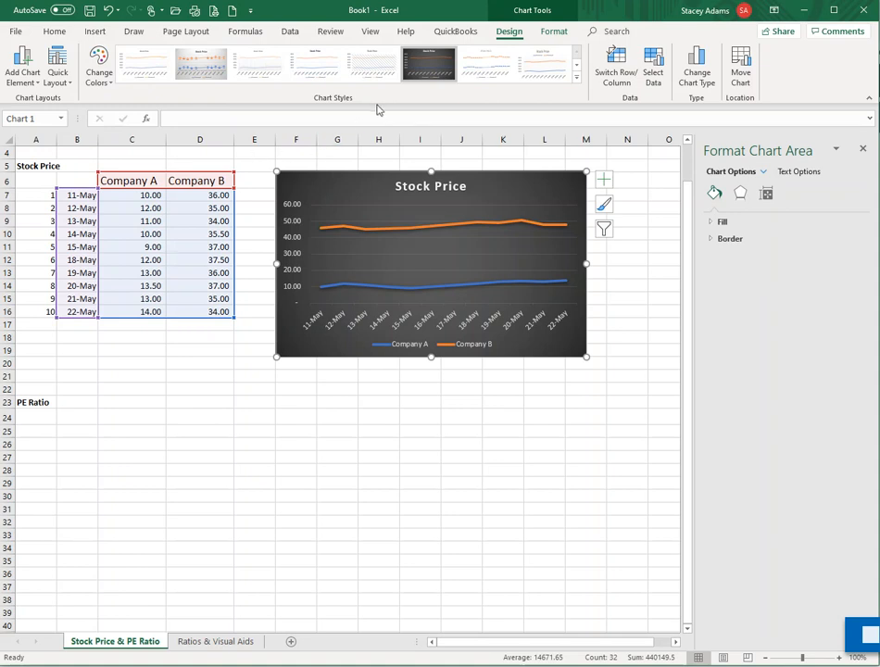
{"action": "left_click", "coordinate": [555, 30]}
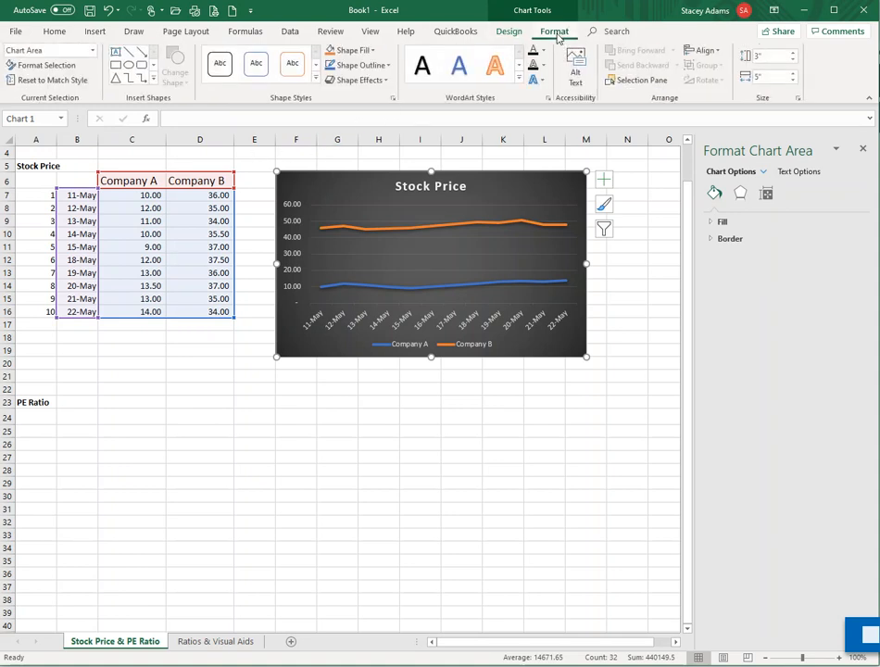
{"action": "left_click", "coordinate": [95, 29]}
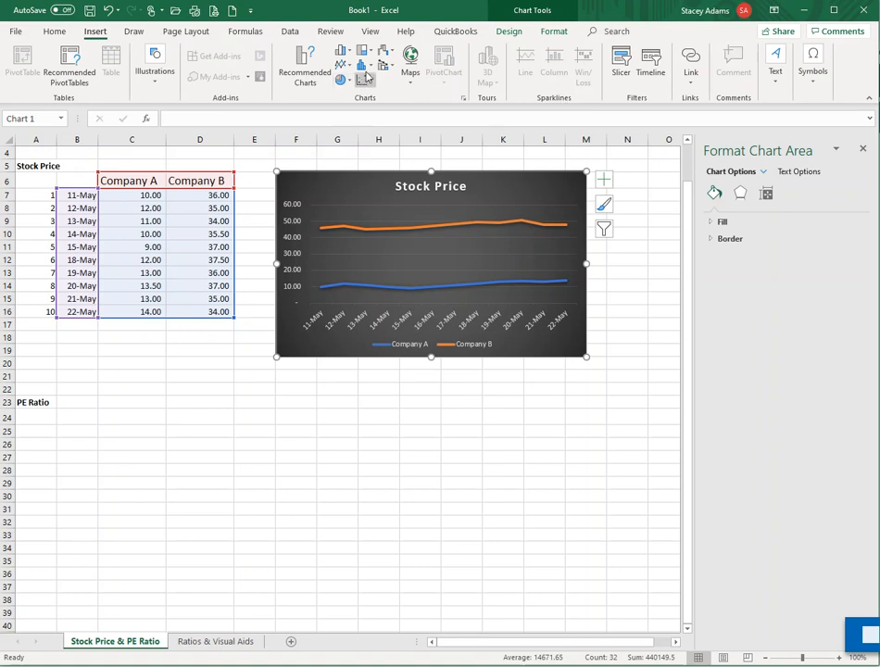
{"action": "left_click", "coordinate": [341, 52]}
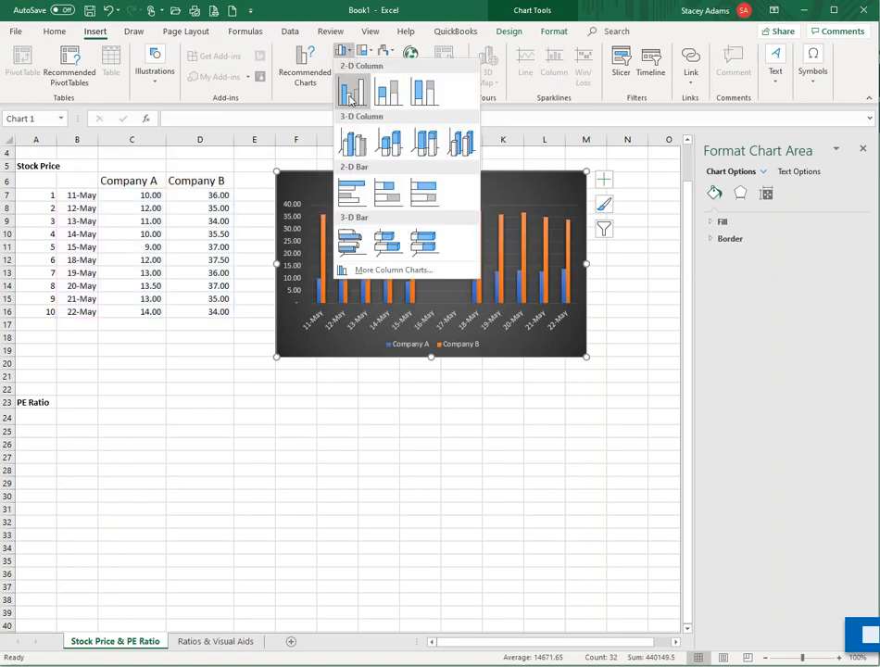
{"action": "left_click", "coordinate": [352, 88]}
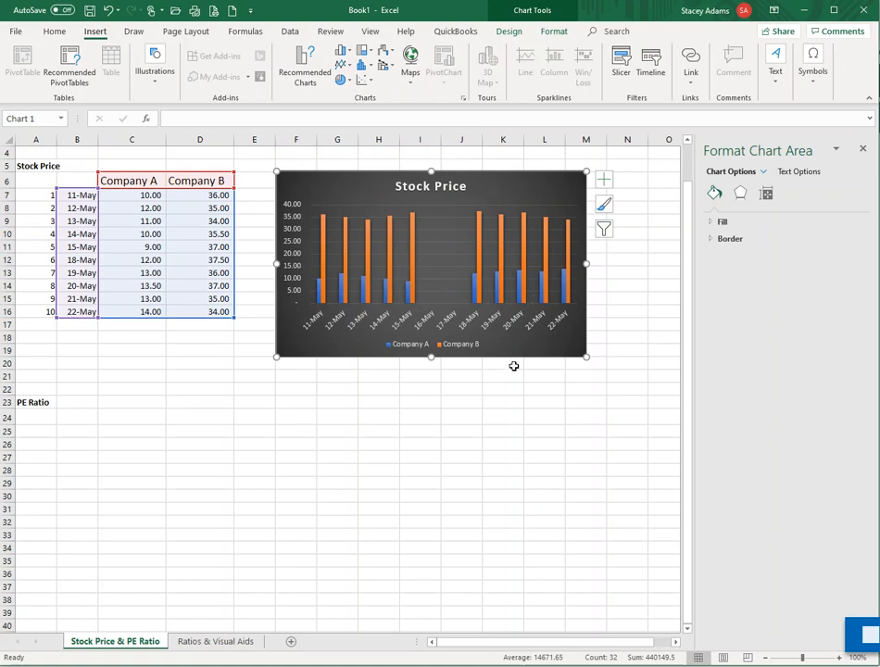
{"action": "mouse_move", "coordinate": [552, 381]}
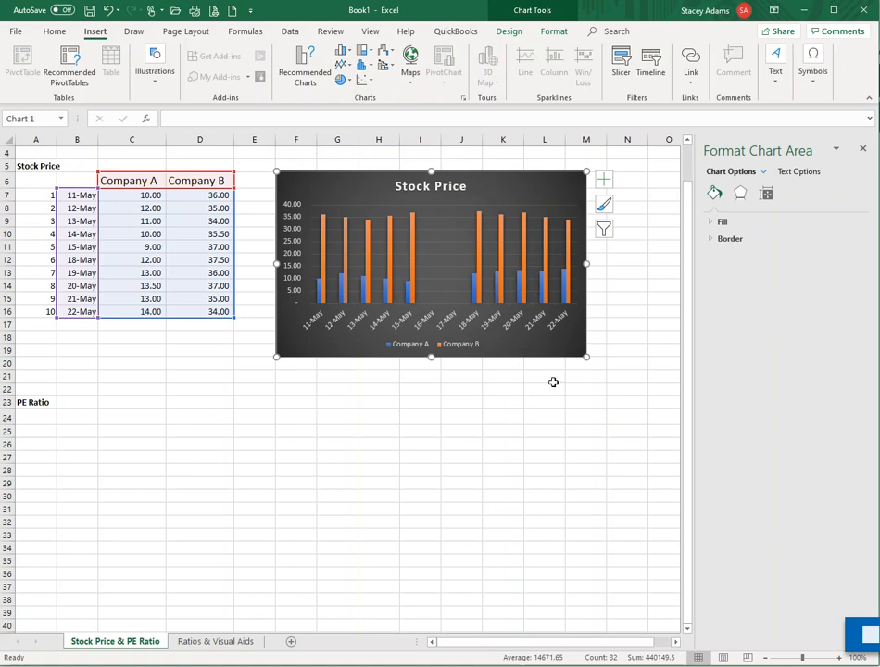
{"action": "mouse_move", "coordinate": [363, 385]}
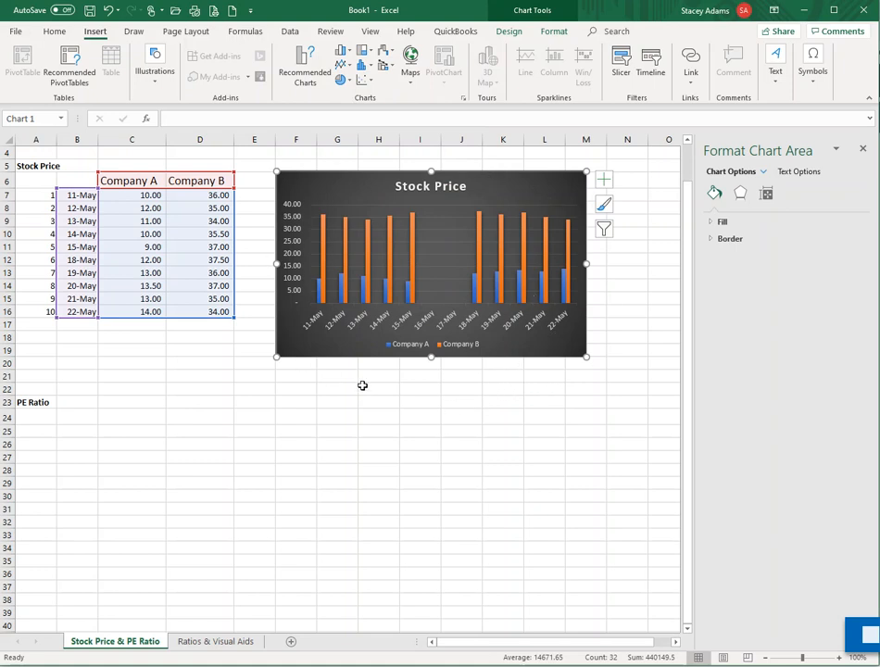
{"action": "mouse_move", "coordinate": [254, 189]}
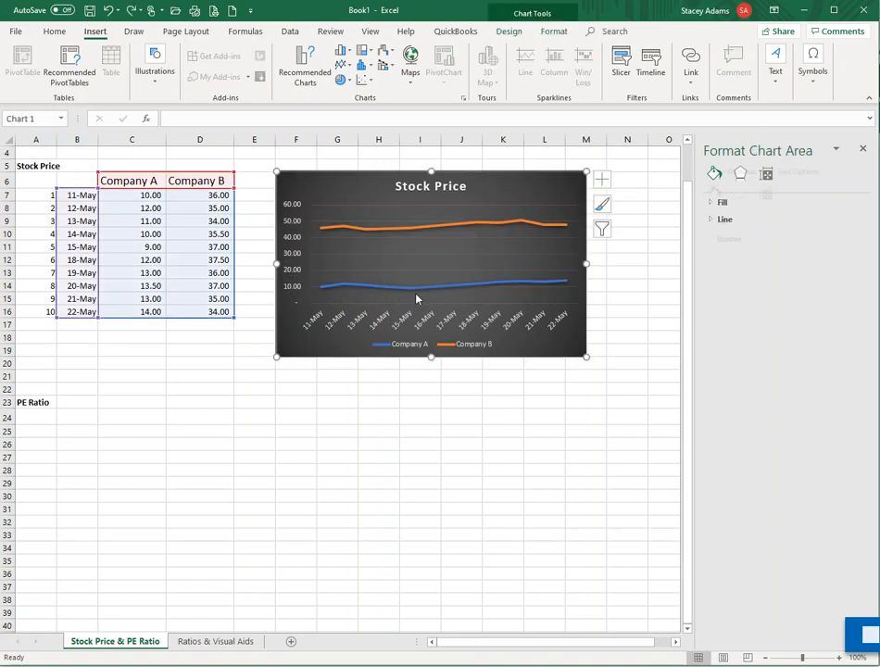
Step: Return to the sheet and select the stock price headers to start the PE Ratio table
{"action": "left_click", "coordinate": [379, 375]}
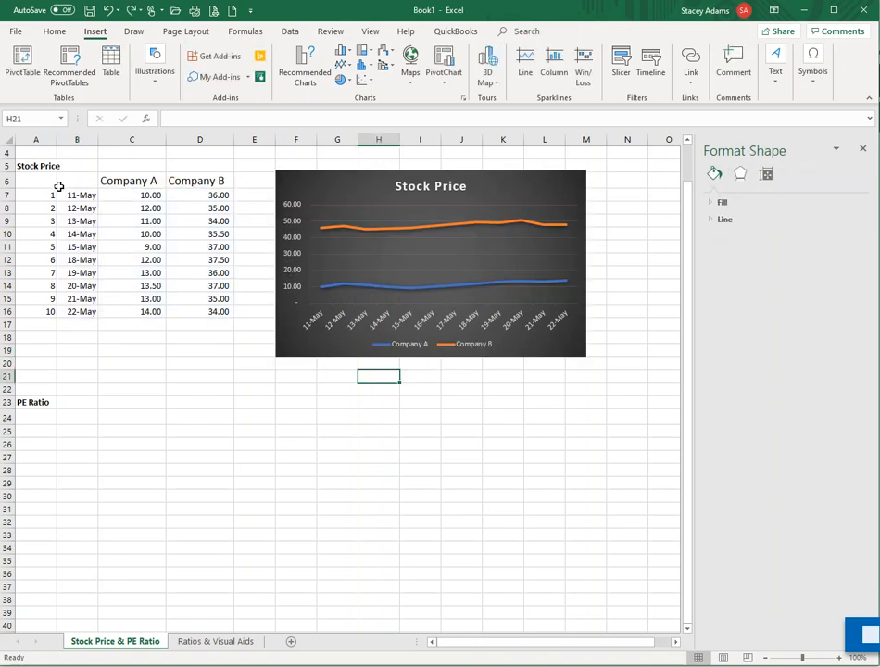
{"action": "left_click_drag", "start_coordinate": [77, 182], "coordinate": [219, 195]}
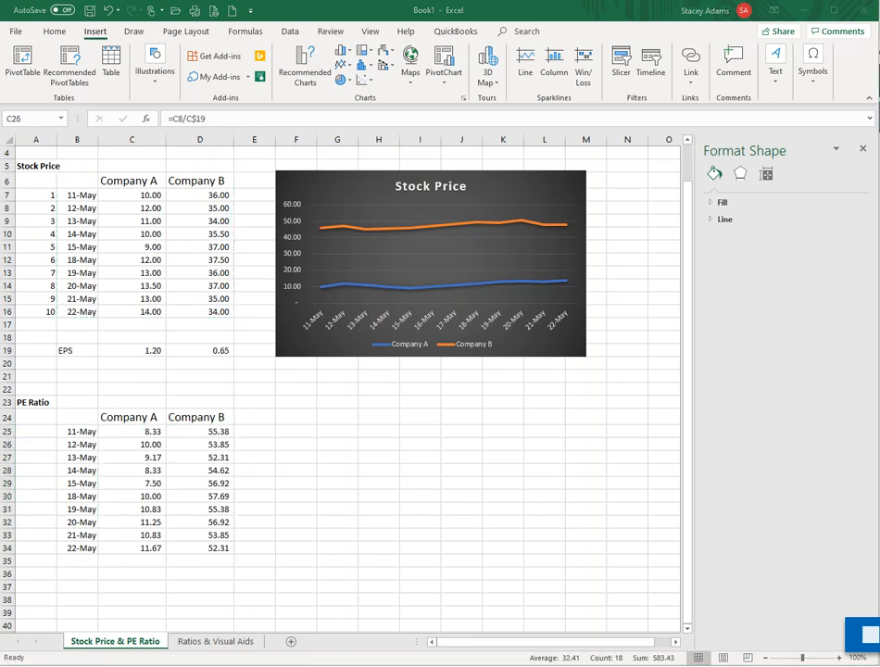
{"action": "mouse_move", "coordinate": [180, 458]}
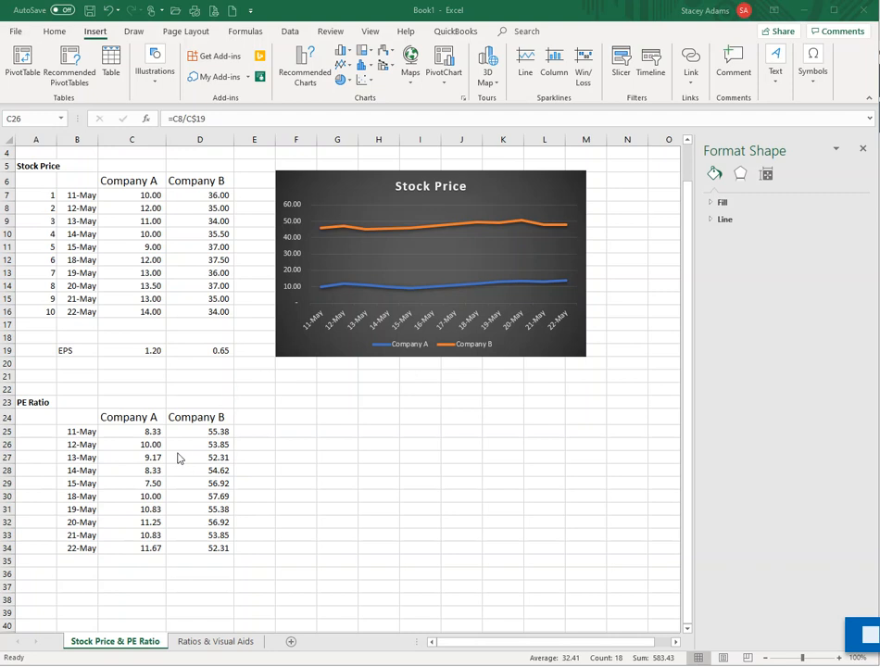
{"action": "mouse_move", "coordinate": [249, 504]}
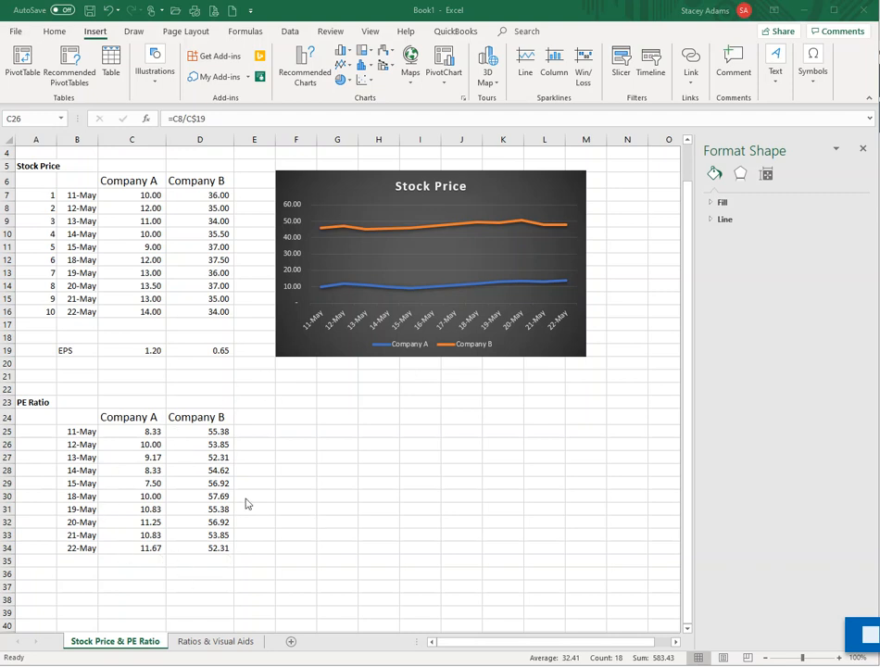
{"action": "mouse_move", "coordinate": [131, 485]}
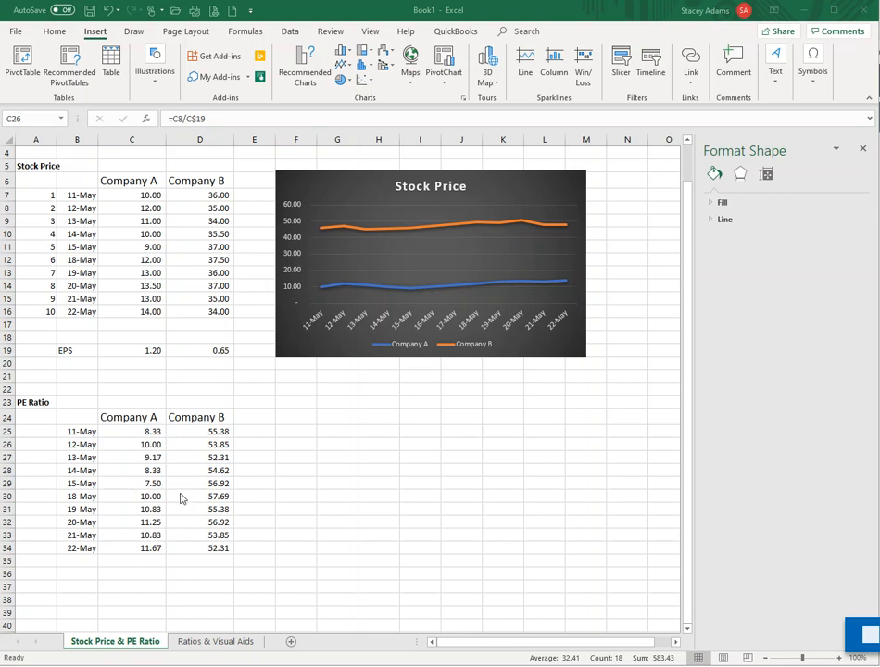
{"action": "mouse_move", "coordinate": [197, 474]}
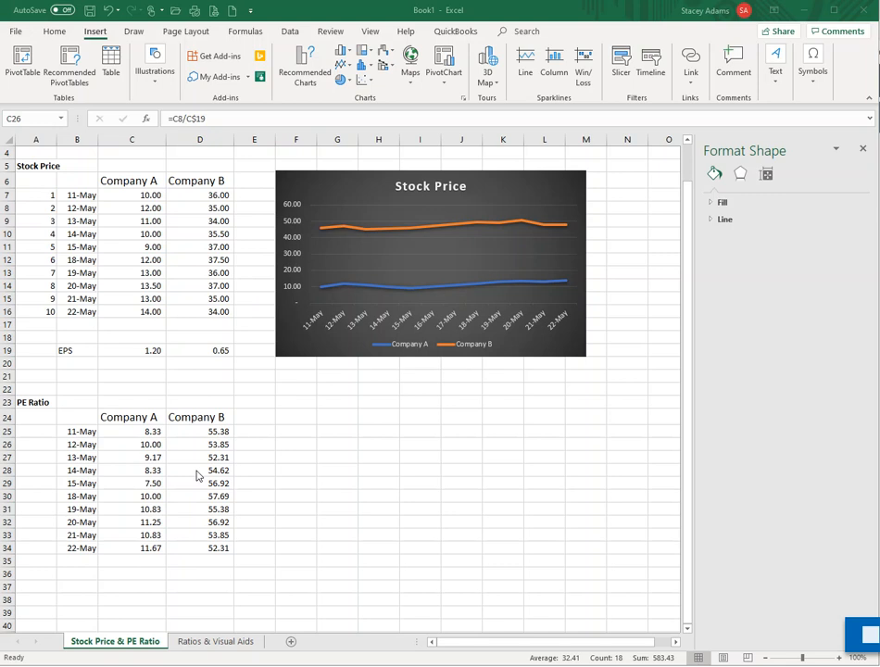
{"action": "mouse_move", "coordinate": [141, 432]}
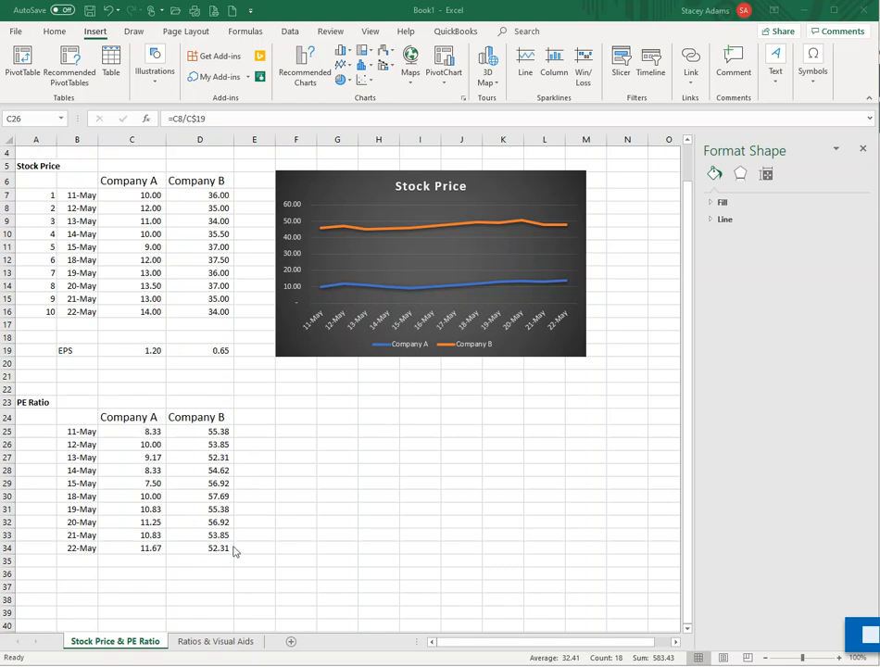
{"action": "mouse_move", "coordinate": [121, 418]}
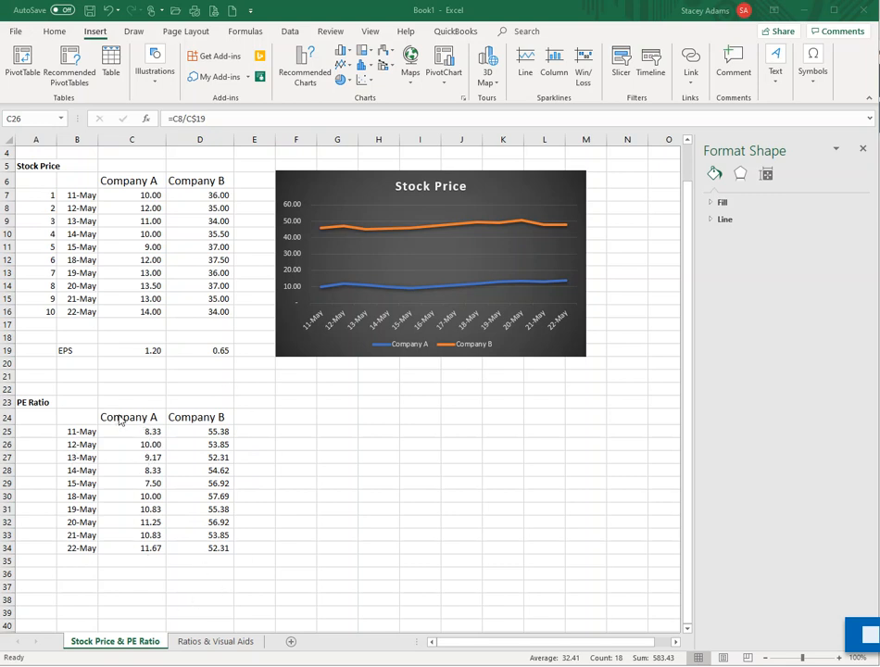
{"action": "mouse_move", "coordinate": [78, 361]}
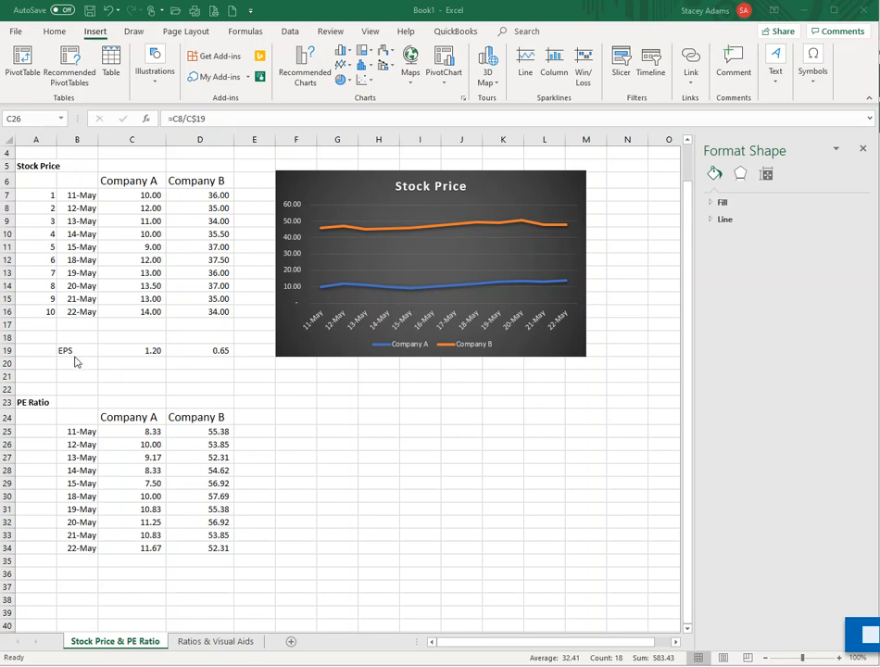
{"action": "mouse_move", "coordinate": [209, 362]}
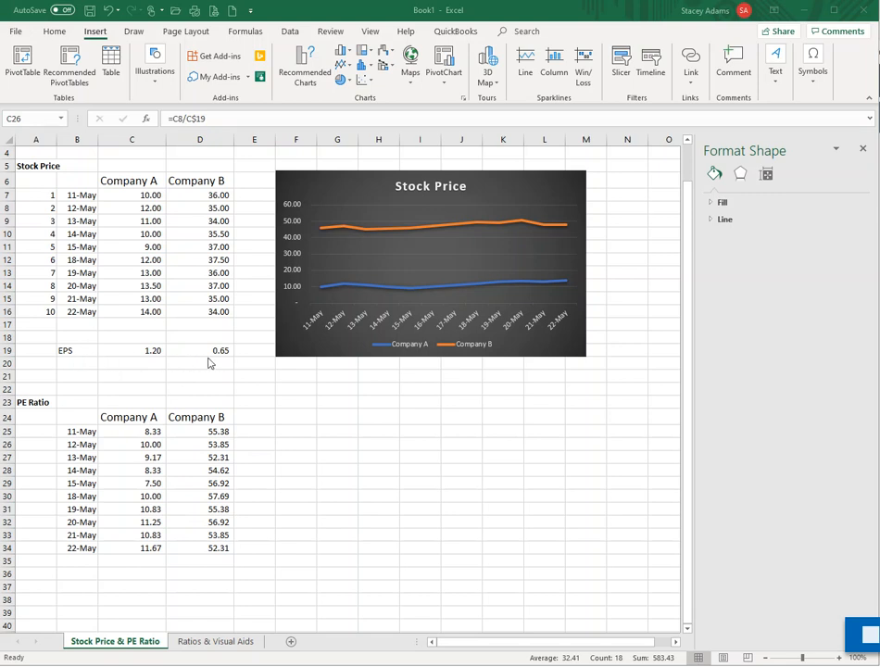
{"action": "mouse_move", "coordinate": [175, 325]}
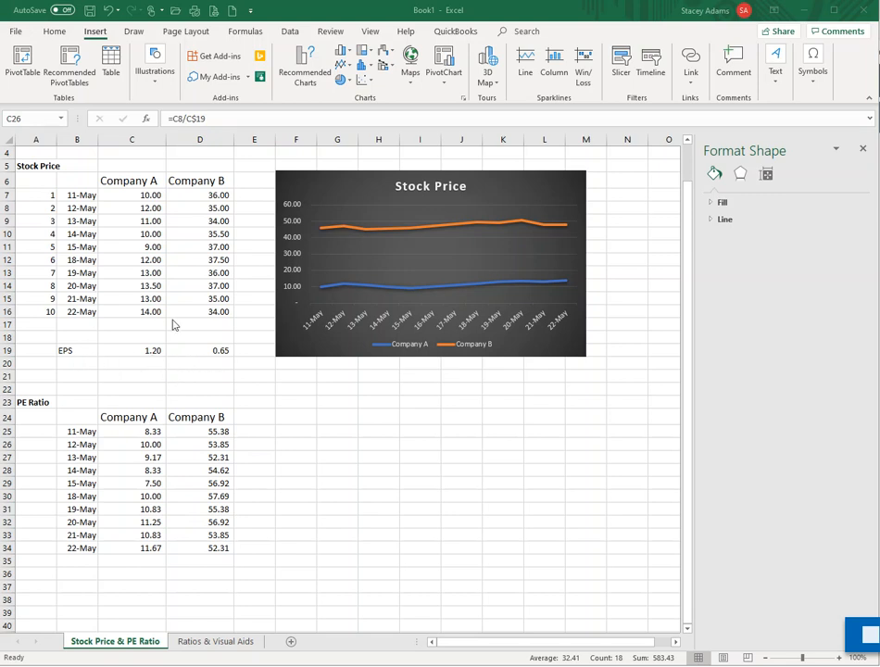
{"action": "mouse_move", "coordinate": [157, 194]}
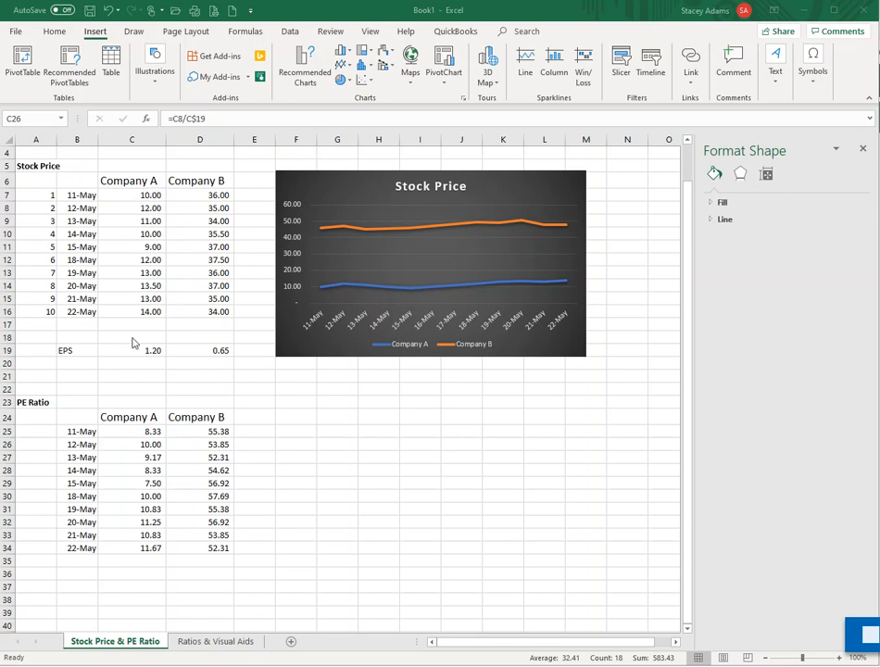
{"action": "mouse_move", "coordinate": [149, 463]}
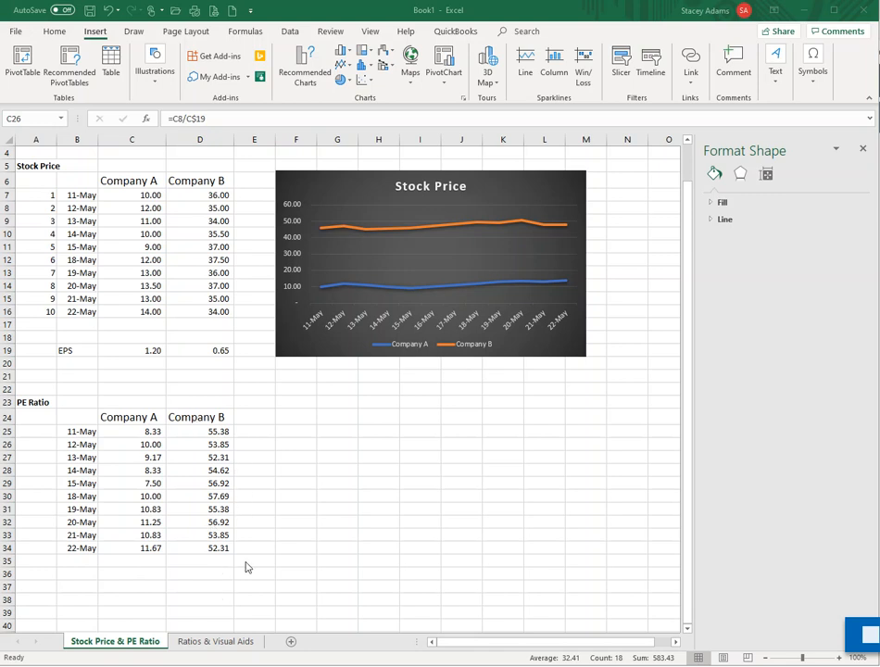
Step: Insert a 2-D line chart with markers from the PE Ratio table B24:D34
{"action": "left_click_drag", "start_coordinate": [132, 430], "coordinate": [200, 549]}
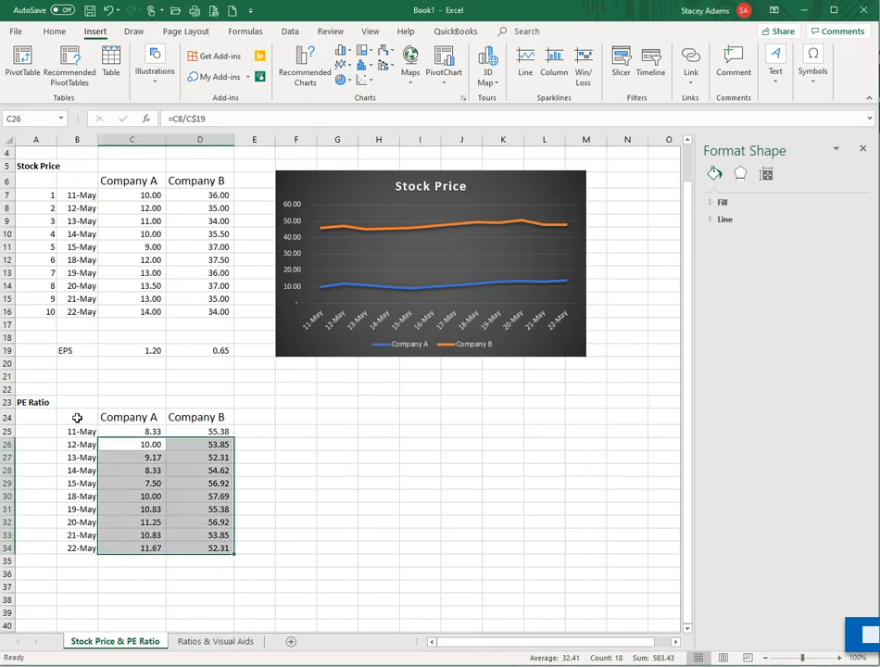
{"action": "left_click", "coordinate": [78, 417]}
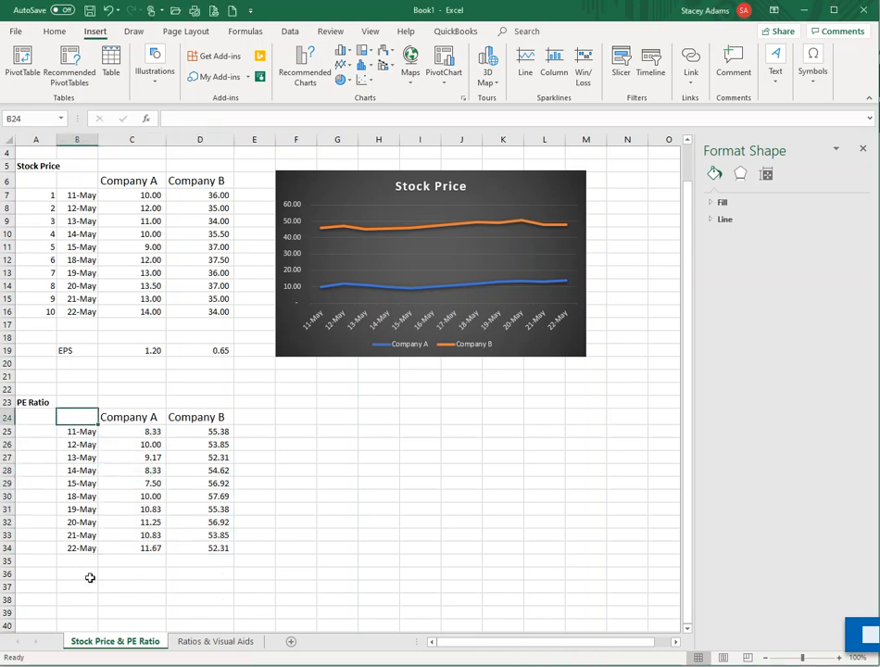
{"action": "left_click", "coordinate": [78, 417]}
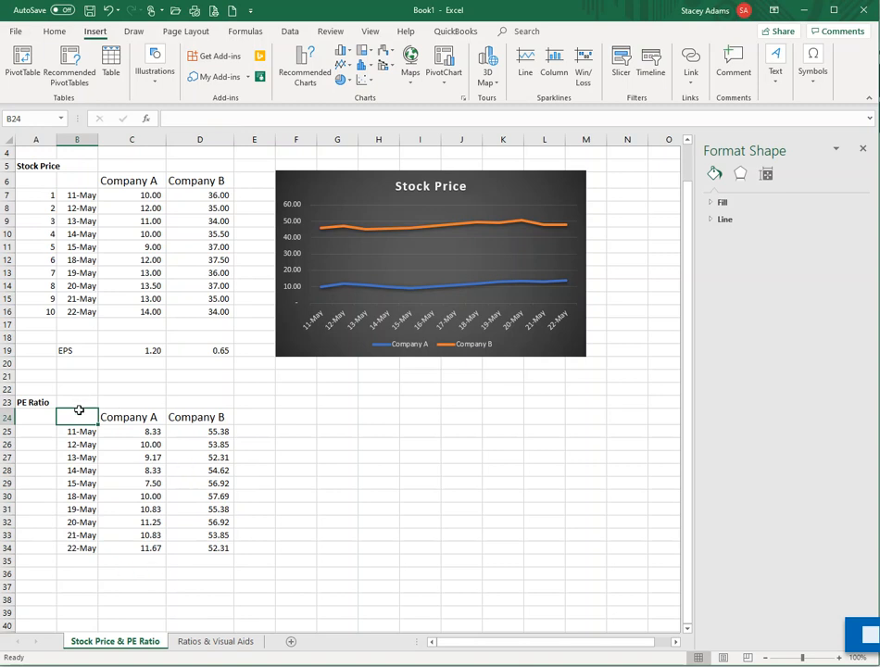
{"action": "left_click_drag", "start_coordinate": [78, 417], "coordinate": [200, 548]}
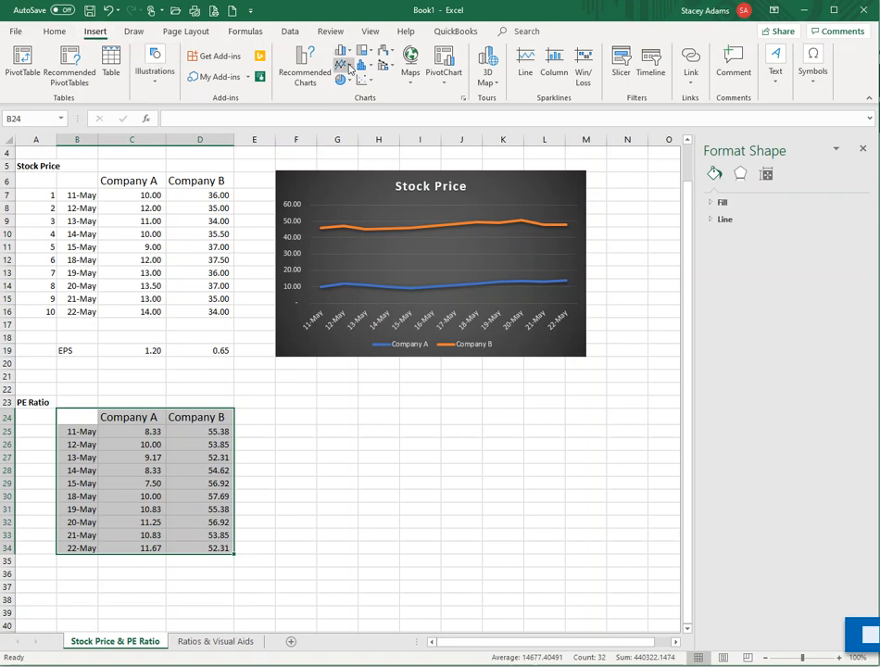
{"action": "left_click", "coordinate": [343, 63]}
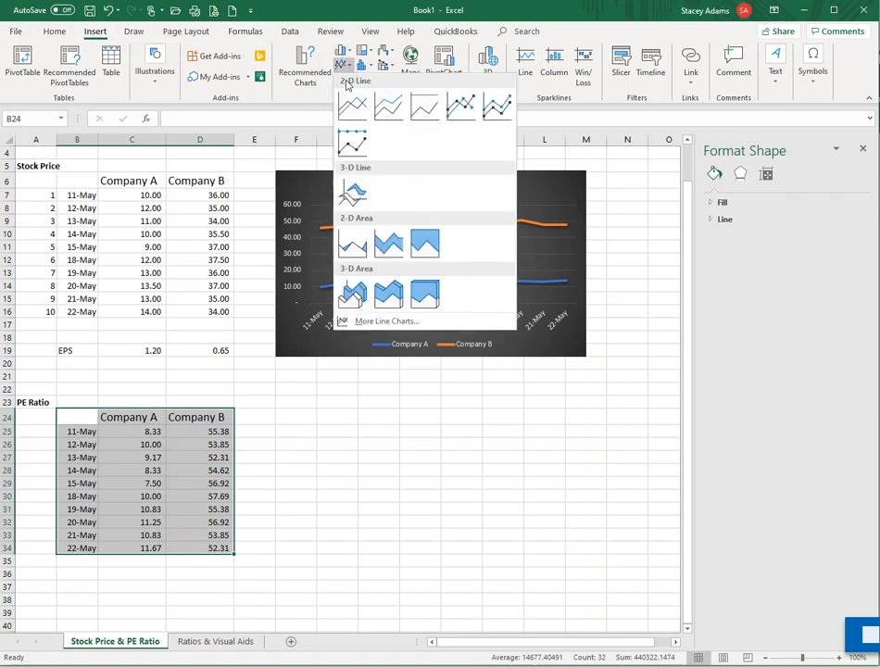
{"action": "mouse_move", "coordinate": [497, 103]}
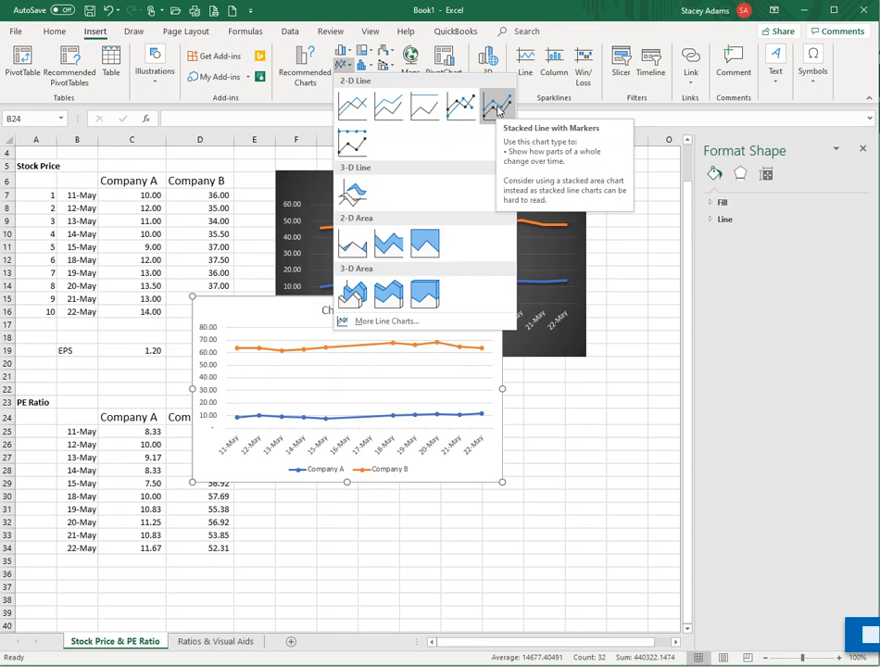
{"action": "left_click", "coordinate": [497, 104]}
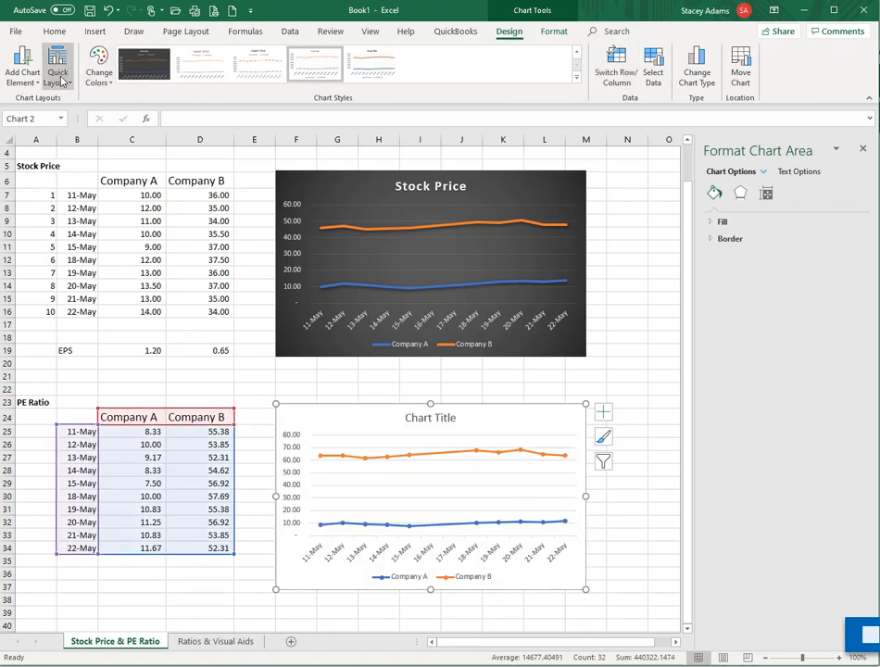
Step: Preview Quick Layout presets for the PE ratio chart
{"action": "left_click", "coordinate": [55, 65]}
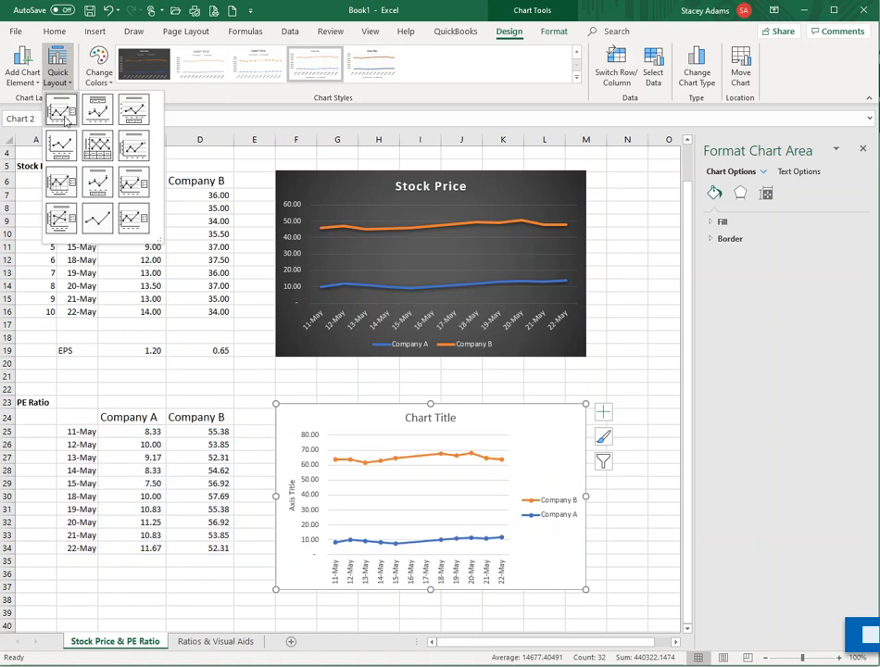
{"action": "left_click", "coordinate": [133, 146]}
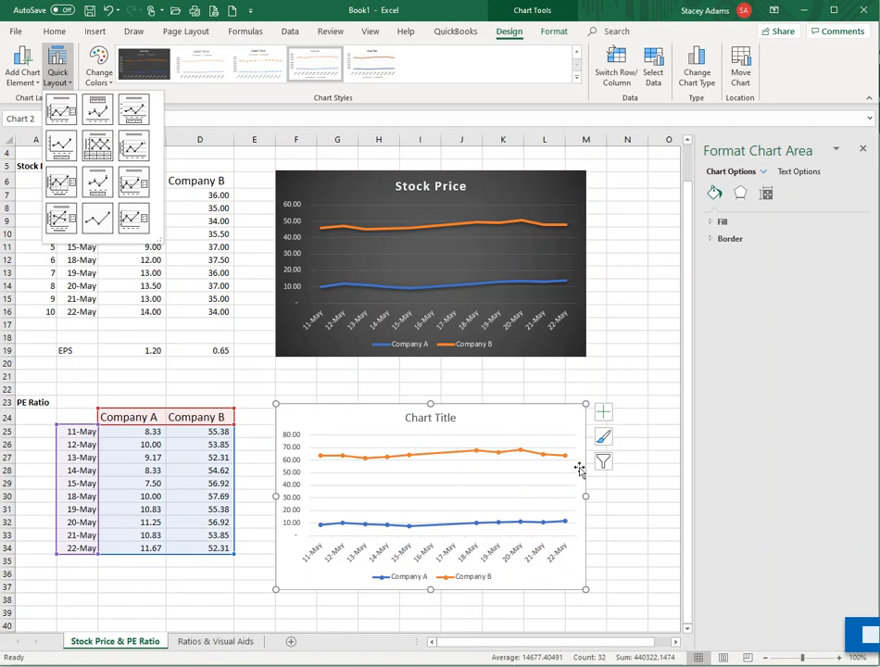
Step: Rename the second chart's title placeholder to PE Ratio
{"action": "left_click", "coordinate": [430, 417]}
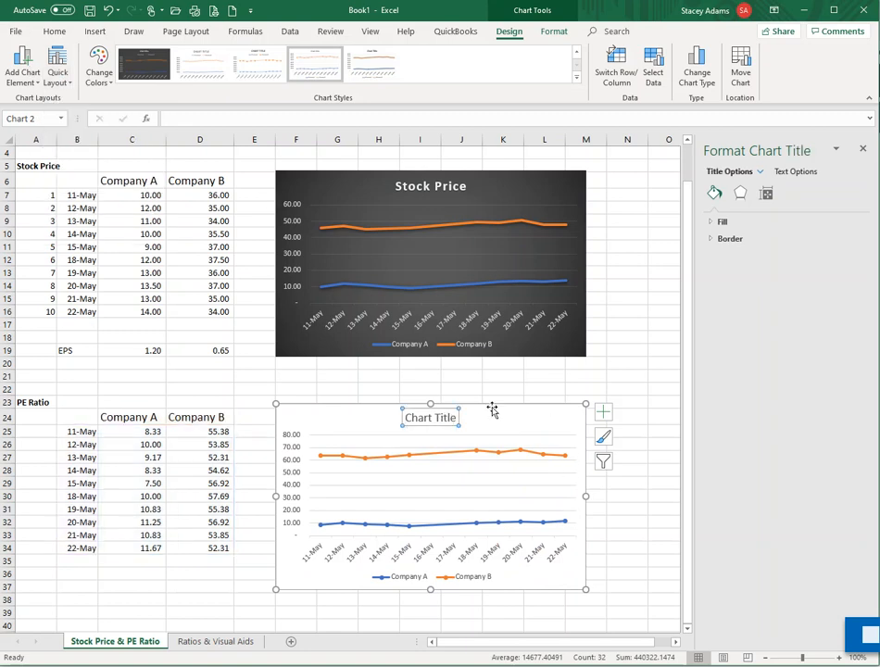
{"action": "type", "text": "PE"}
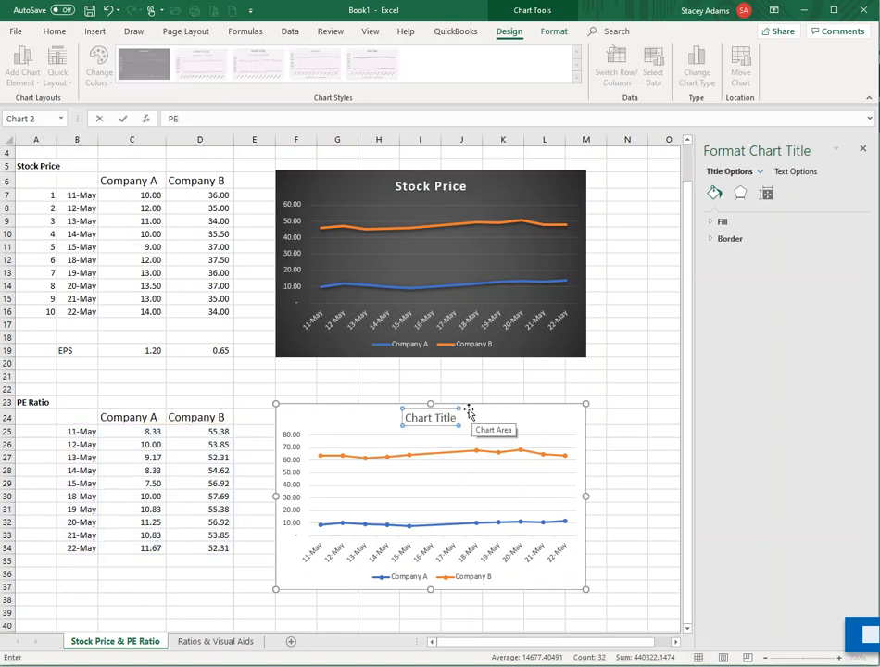
{"action": "type", "text": "PE"}
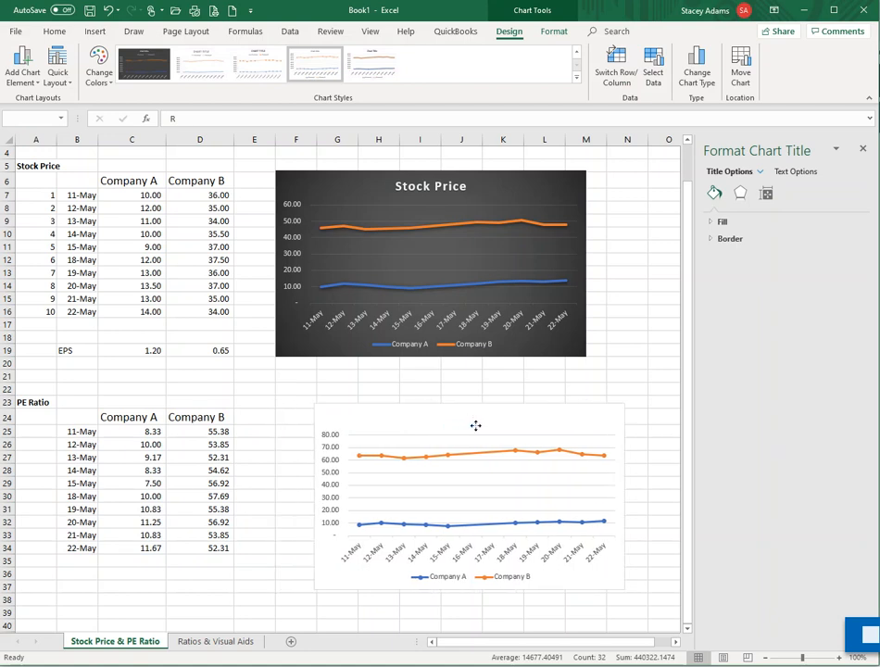
{"action": "left_click", "coordinate": [472, 454]}
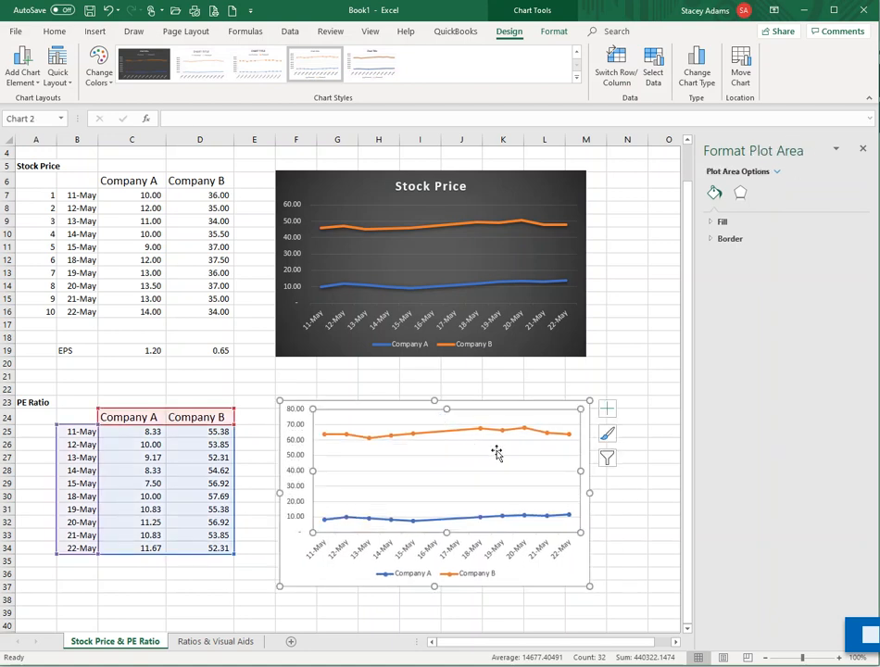
{"action": "left_click", "coordinate": [430, 415]}
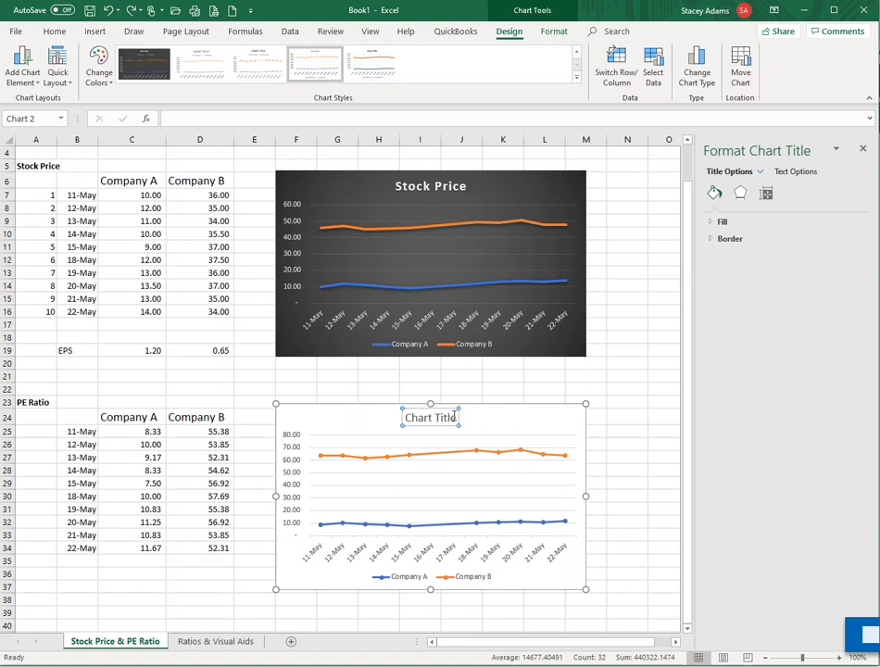
{"action": "mouse_move", "coordinate": [452, 415]}
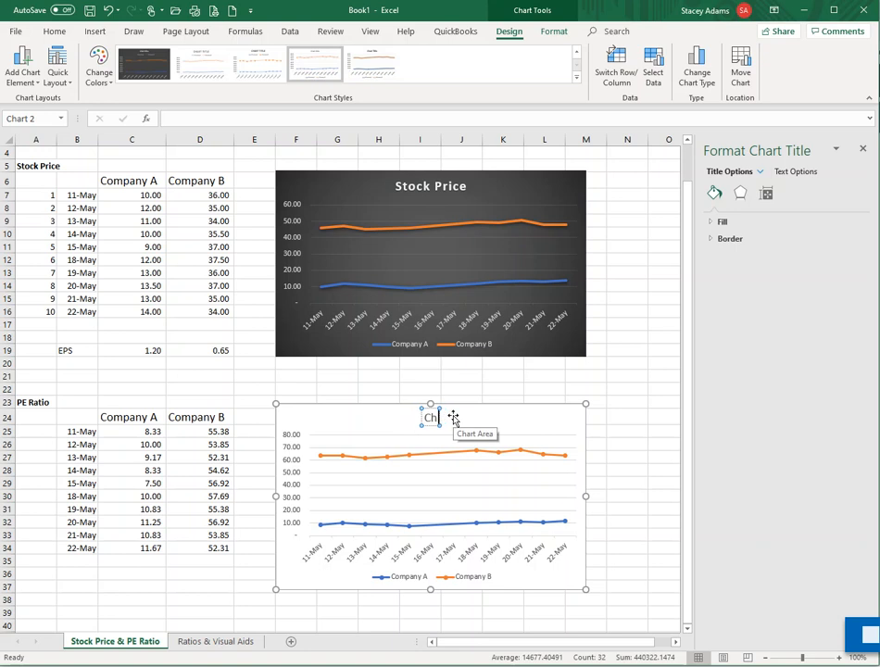
{"action": "type", "text": "PE Ratio"}
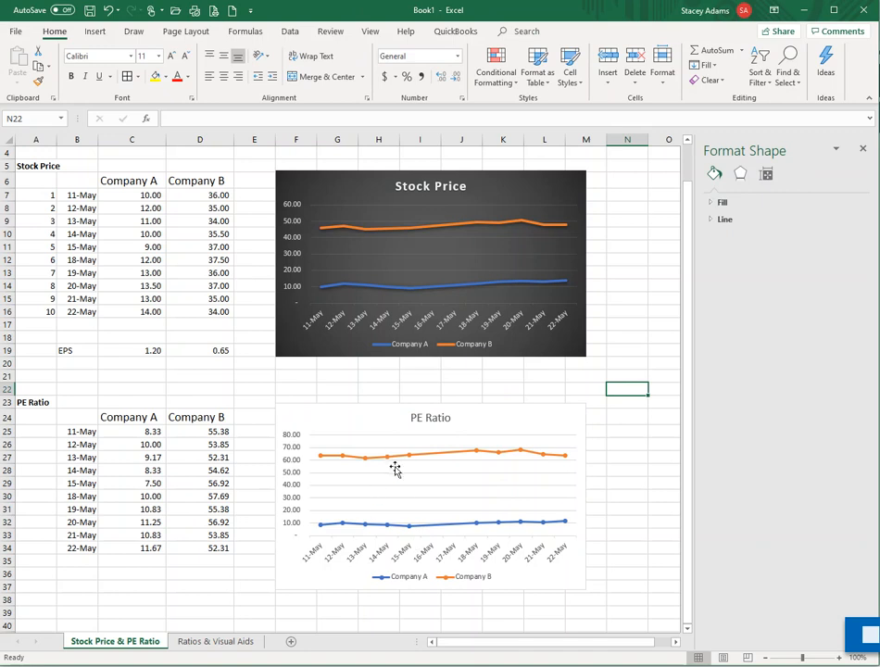
{"action": "mouse_move", "coordinate": [397, 467]}
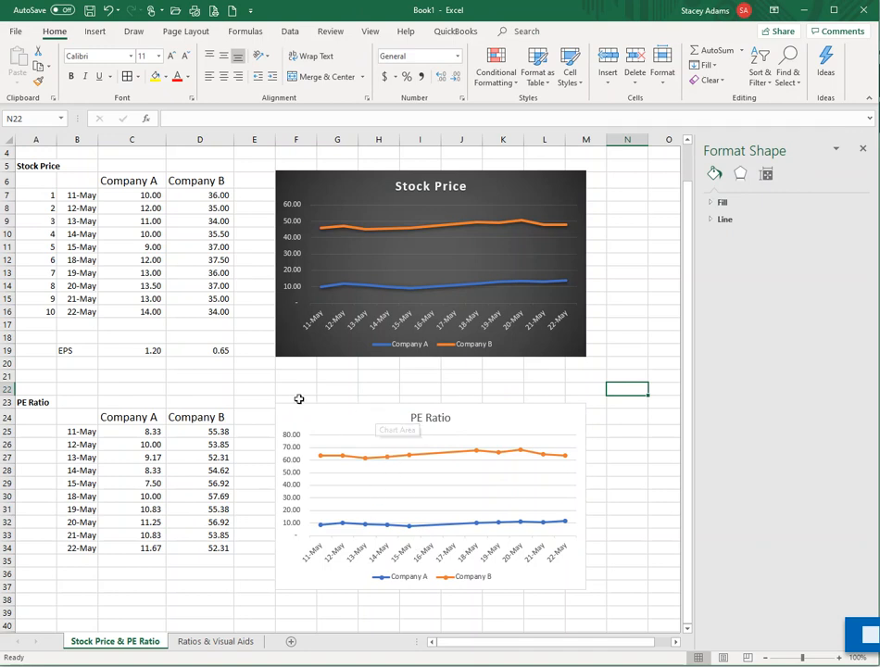
{"action": "mouse_move", "coordinate": [441, 330]}
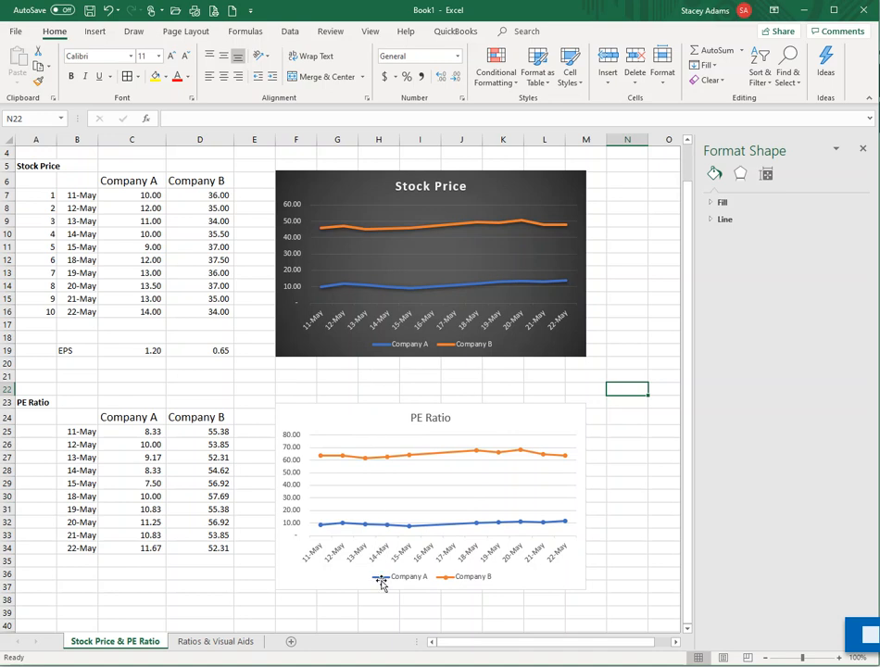
{"action": "mouse_move", "coordinate": [464, 584]}
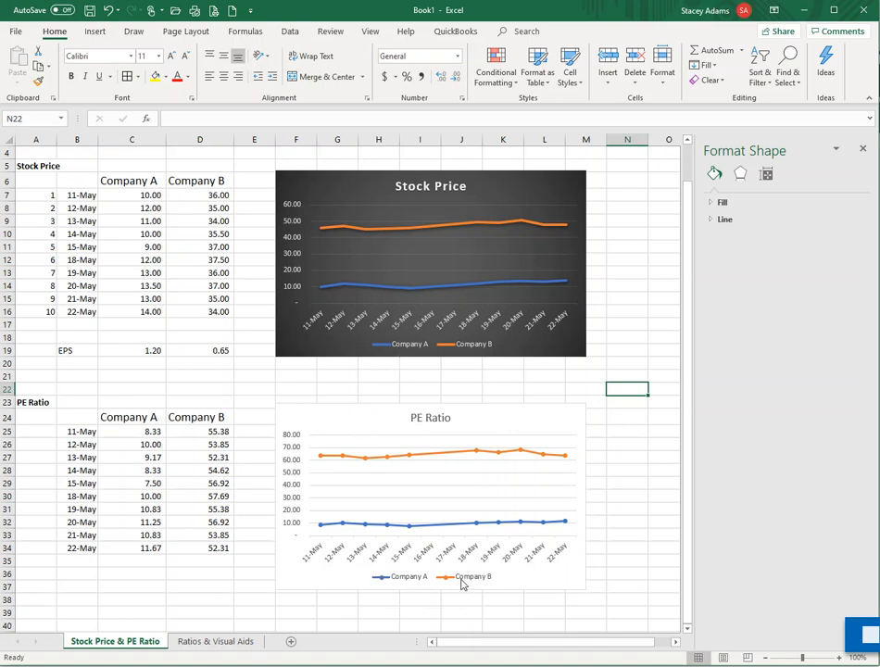
{"action": "mouse_move", "coordinate": [470, 439]}
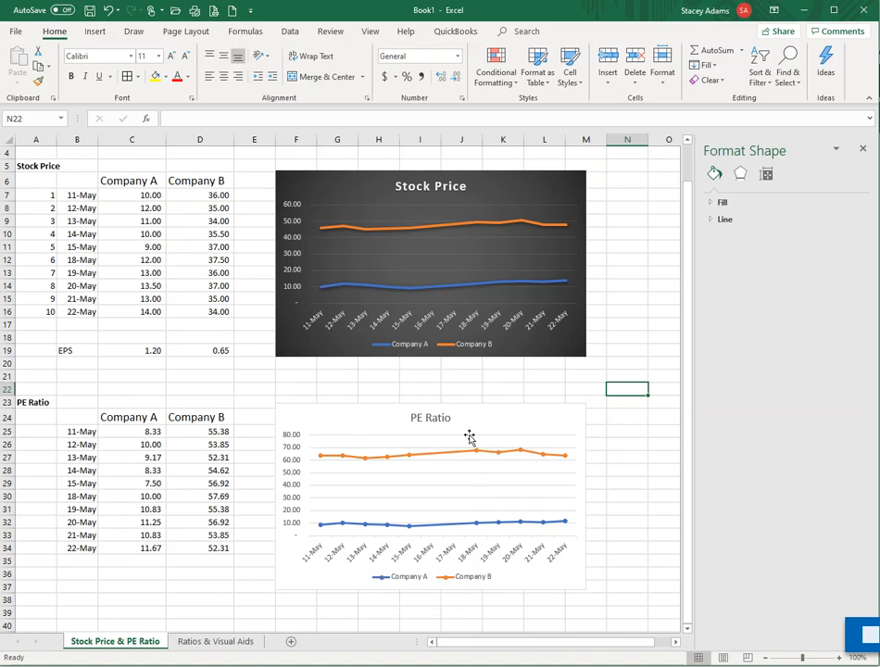
{"action": "mouse_move", "coordinate": [458, 467]}
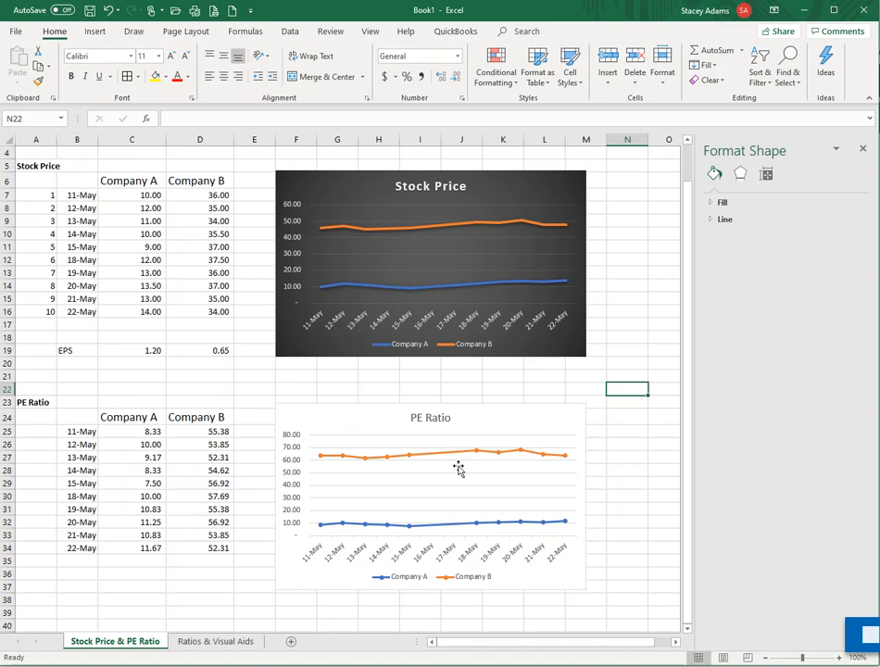
{"action": "mouse_move", "coordinate": [478, 423]}
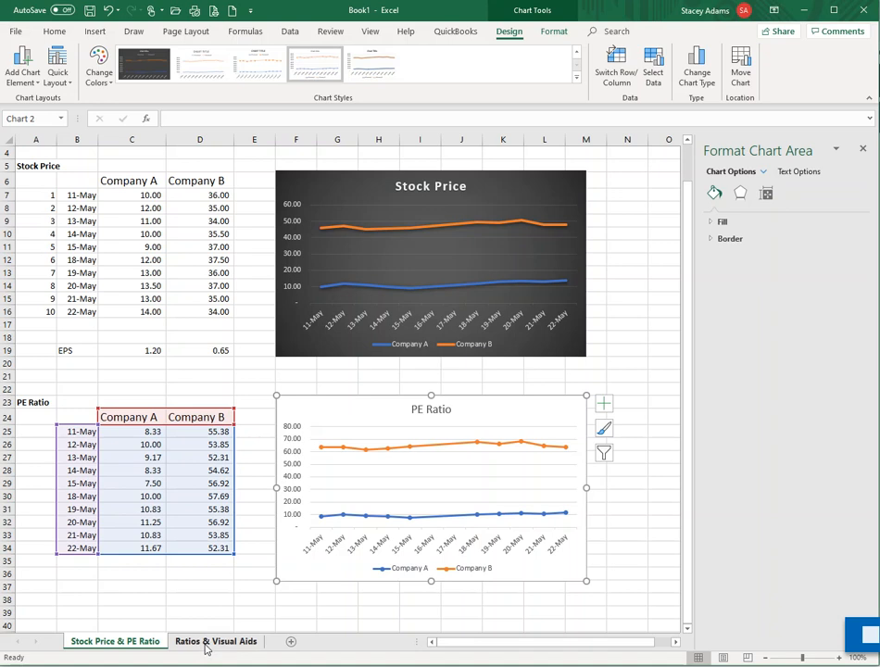
Step: On the Ratios & Visual Aids sheet, label the table Current Ratio and enter Company A's 2019 value 1.8
{"action": "left_click", "coordinate": [215, 641]}
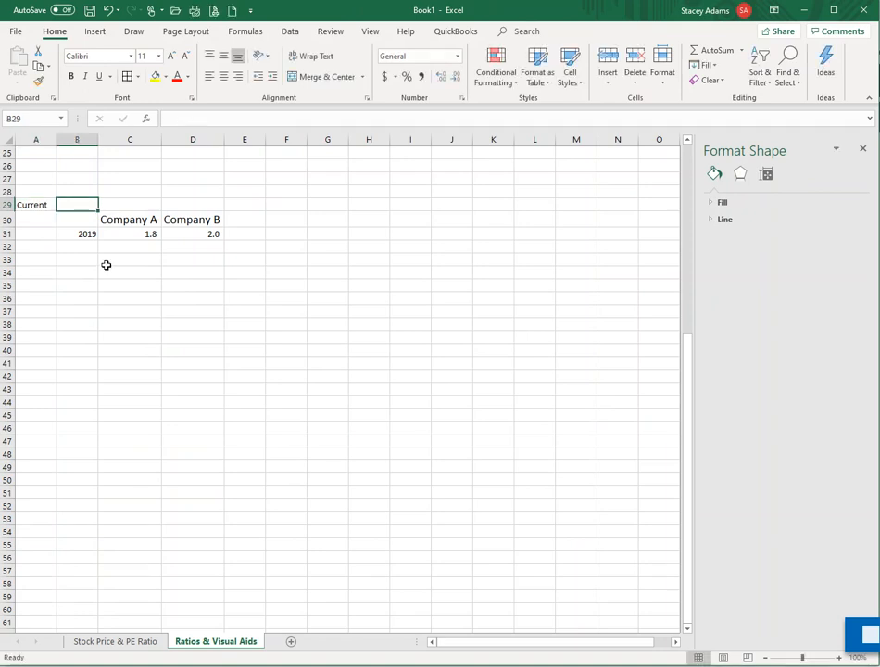
{"action": "mouse_move", "coordinate": [185, 207]}
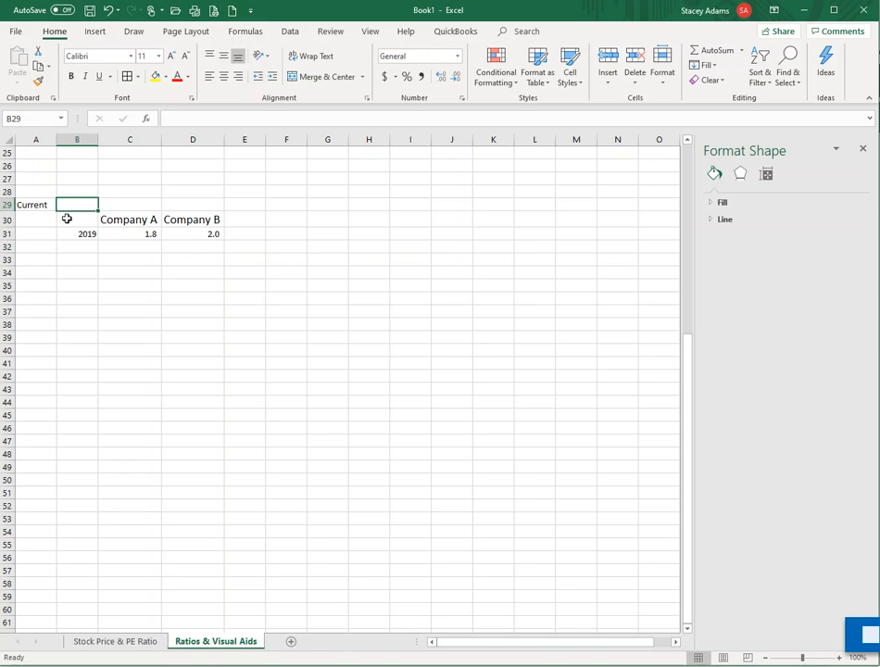
{"action": "double_click", "coordinate": [36, 204]}
{"action": "type", "text": " Ratio"}
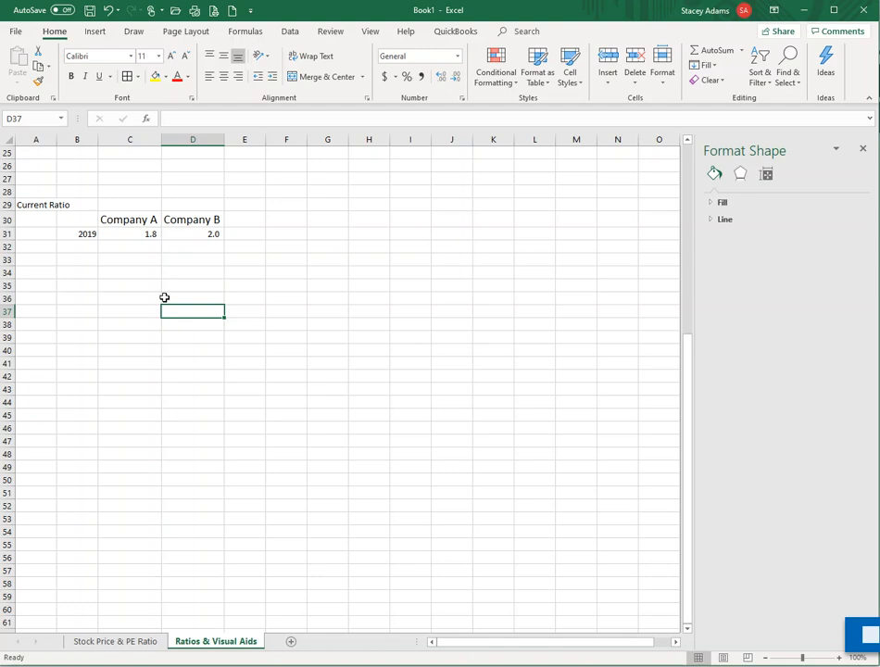
{"action": "mouse_move", "coordinate": [192, 260]}
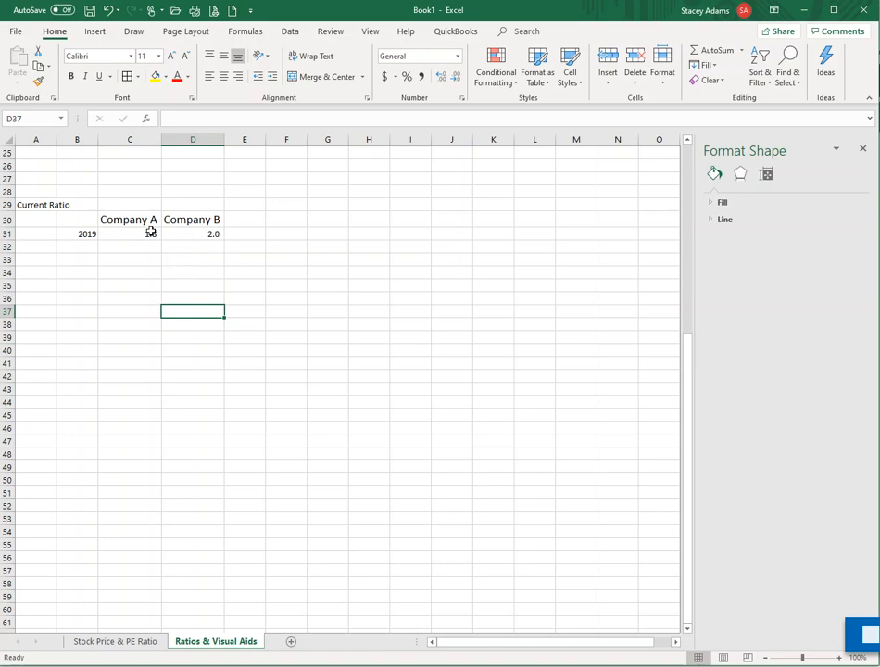
{"action": "type", "text": "1.8"}
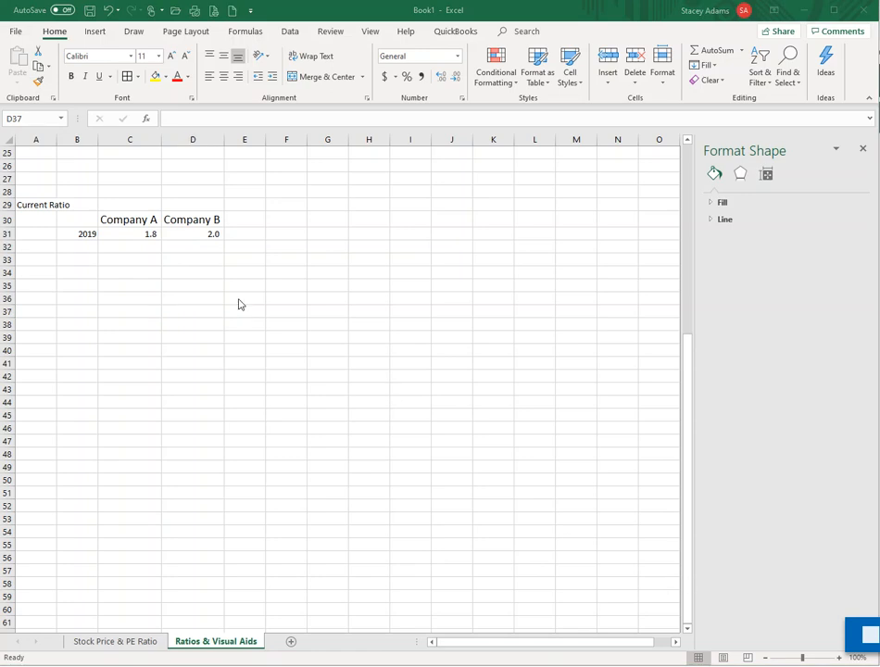
{"action": "mouse_move", "coordinate": [189, 248]}
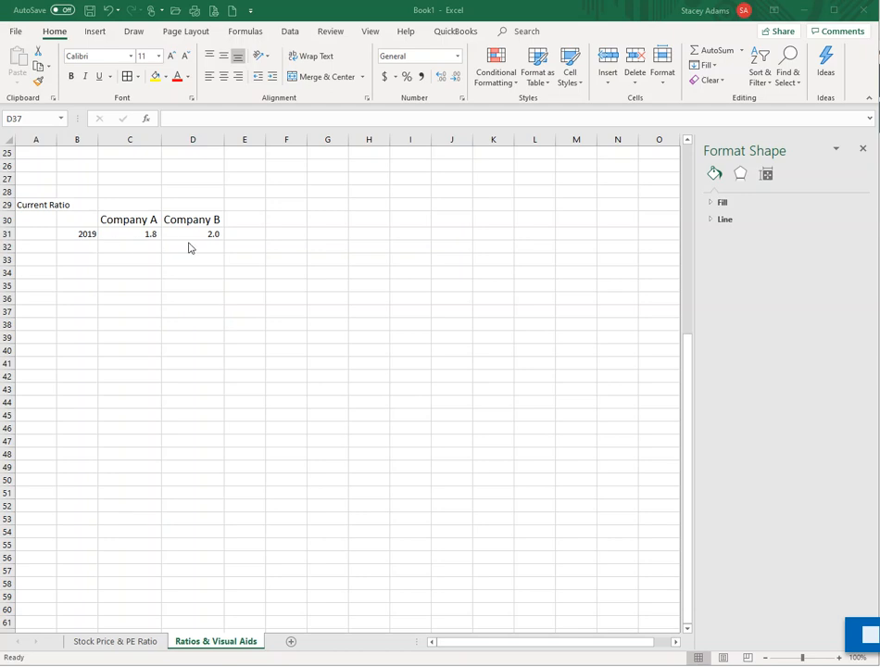
{"action": "mouse_move", "coordinate": [107, 245]}
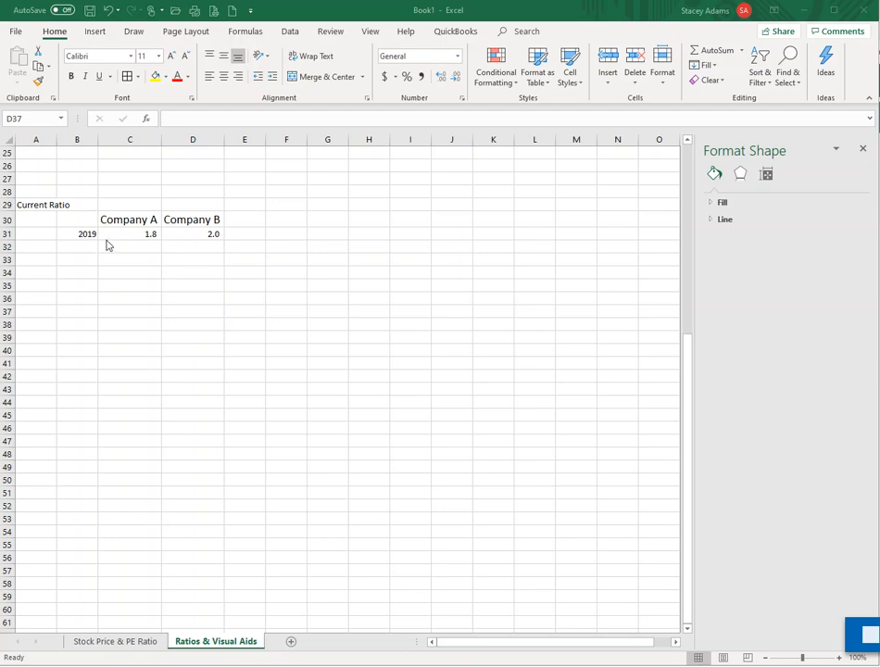
{"action": "mouse_move", "coordinate": [226, 281]}
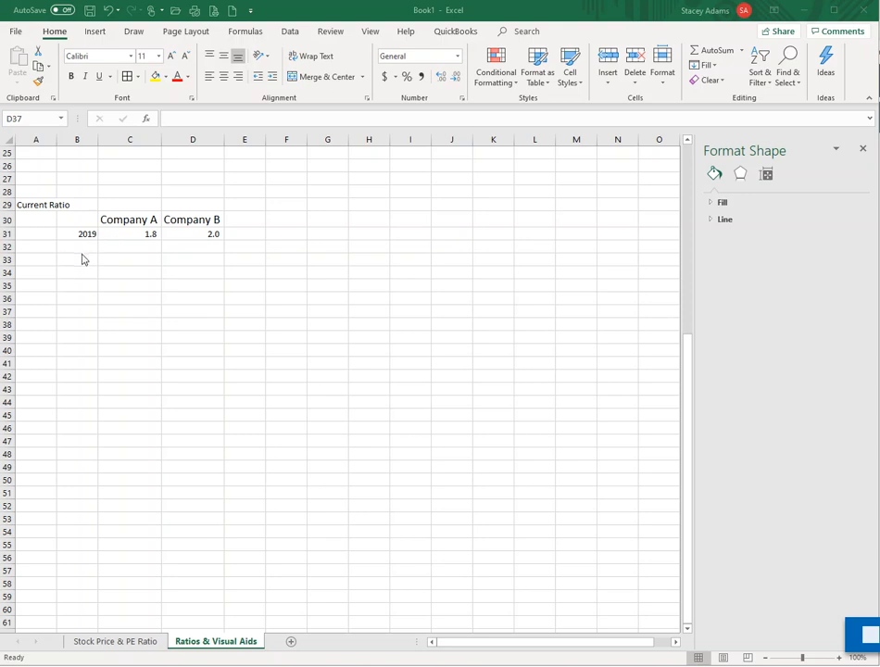
{"action": "mouse_move", "coordinate": [128, 304]}
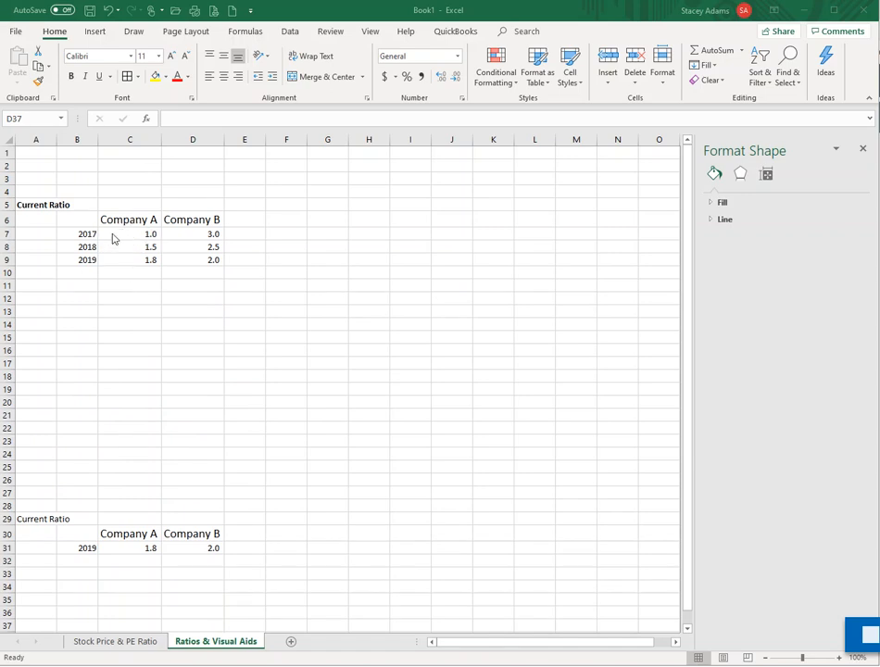
{"action": "mouse_move", "coordinate": [133, 244]}
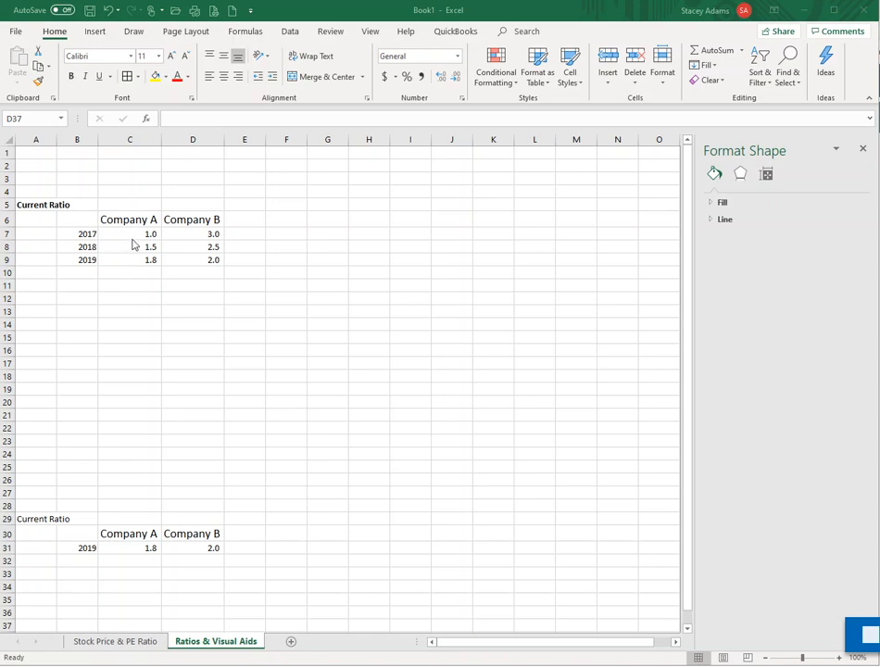
{"action": "mouse_move", "coordinate": [140, 260]}
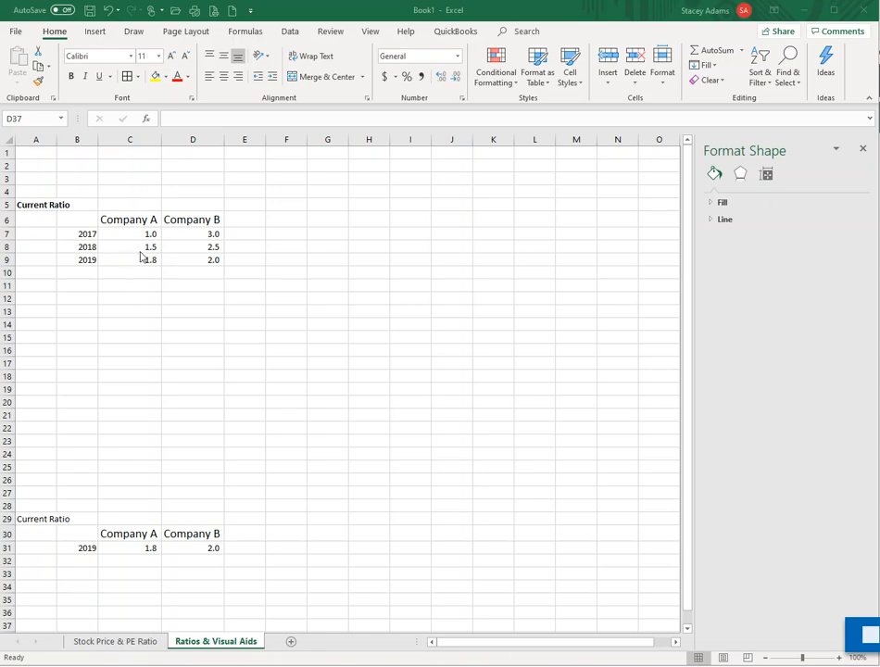
{"action": "mouse_move", "coordinate": [137, 270]}
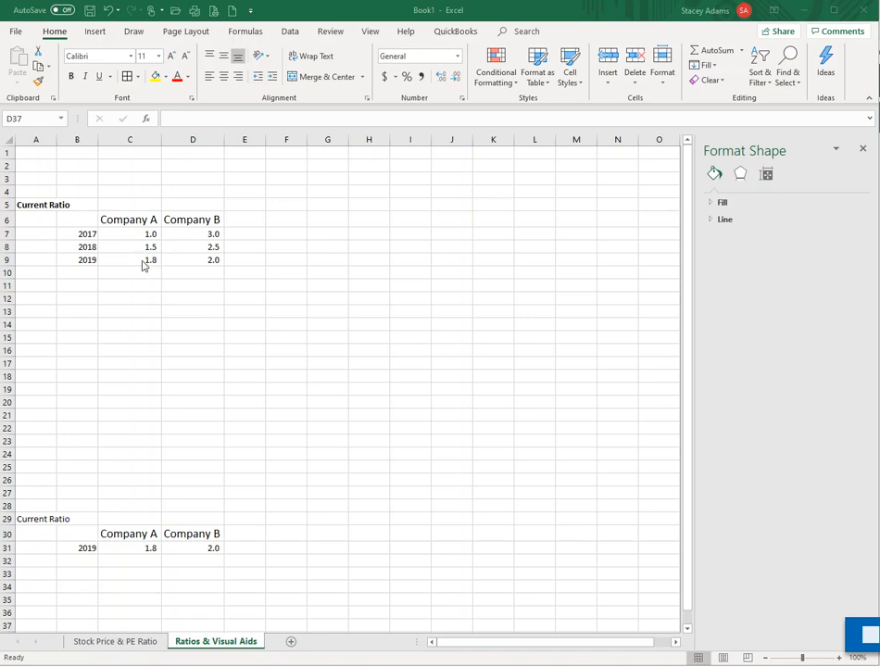
{"action": "mouse_move", "coordinate": [213, 248]}
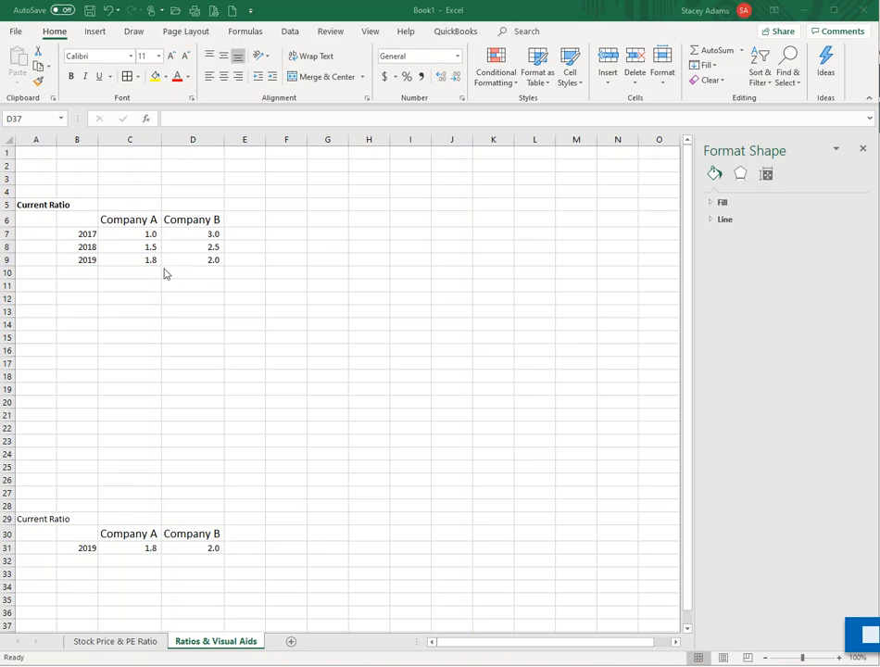
{"action": "mouse_move", "coordinate": [187, 271]}
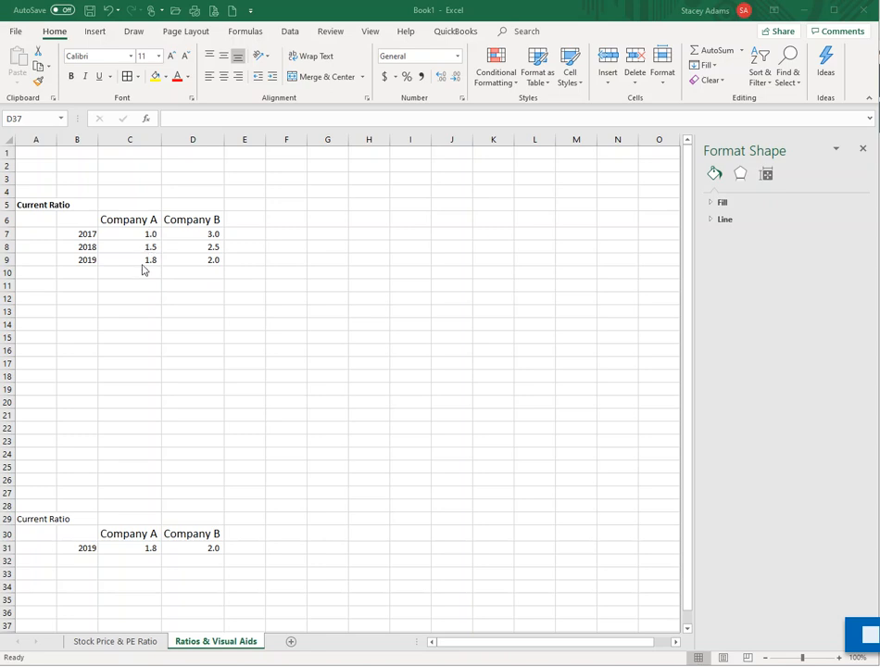
{"action": "mouse_move", "coordinate": [211, 271]}
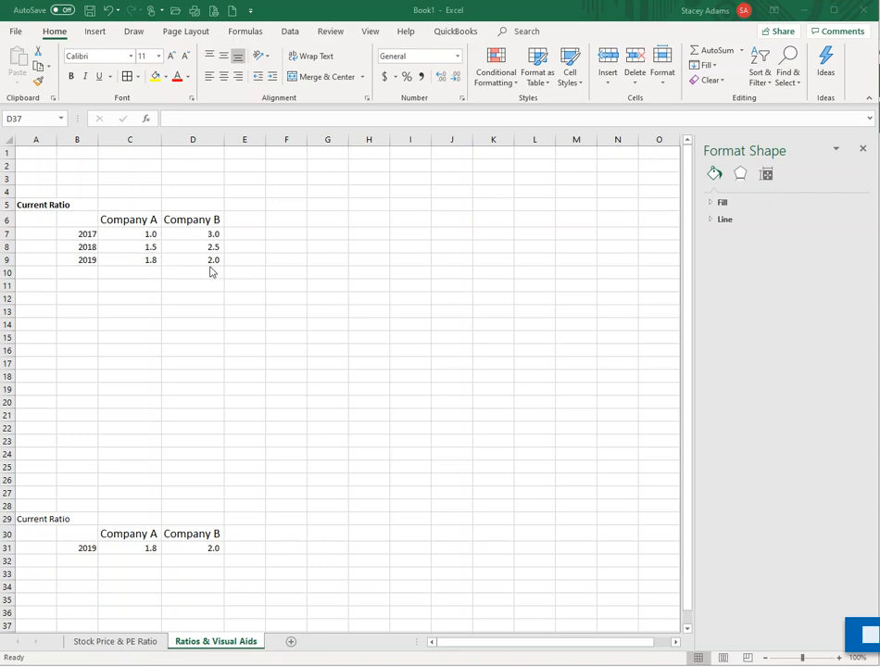
{"action": "mouse_move", "coordinate": [181, 213]}
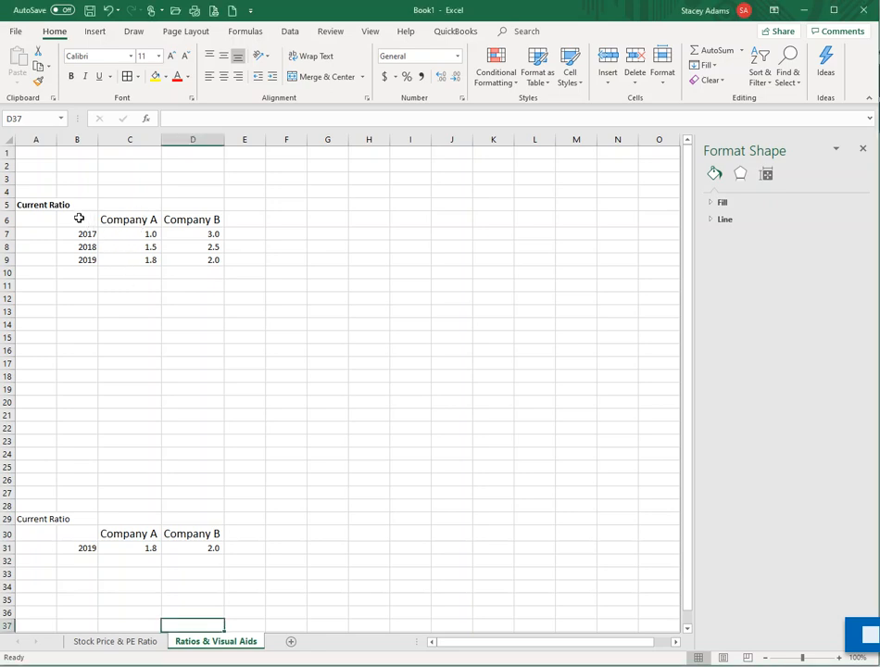
Step: Insert a 3-D Clustered Column chart of the 2017–2019 Current Ratio data in B6:D9
{"action": "left_click_drag", "start_coordinate": [78, 219], "coordinate": [200, 260]}
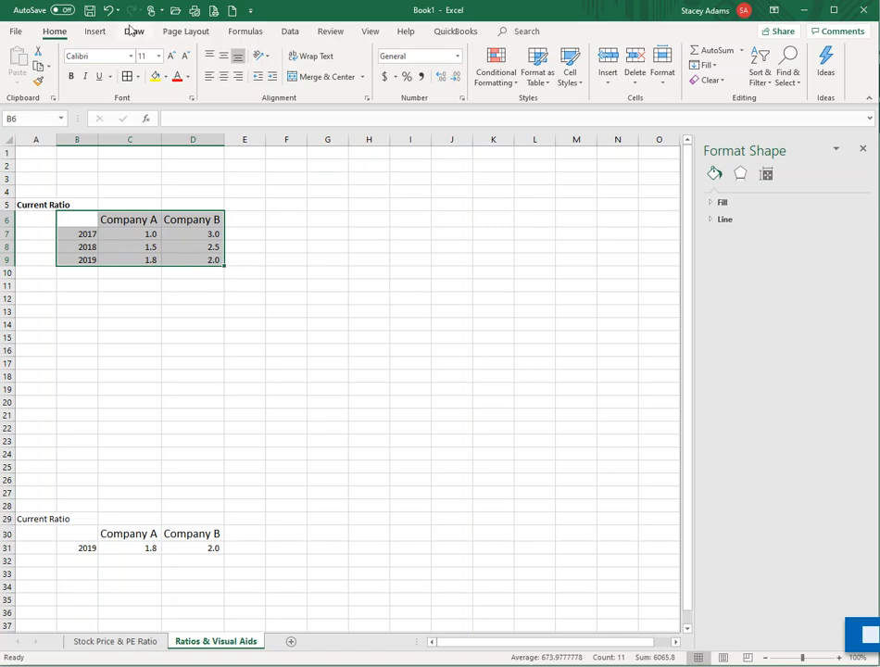
{"action": "left_click", "coordinate": [95, 29]}
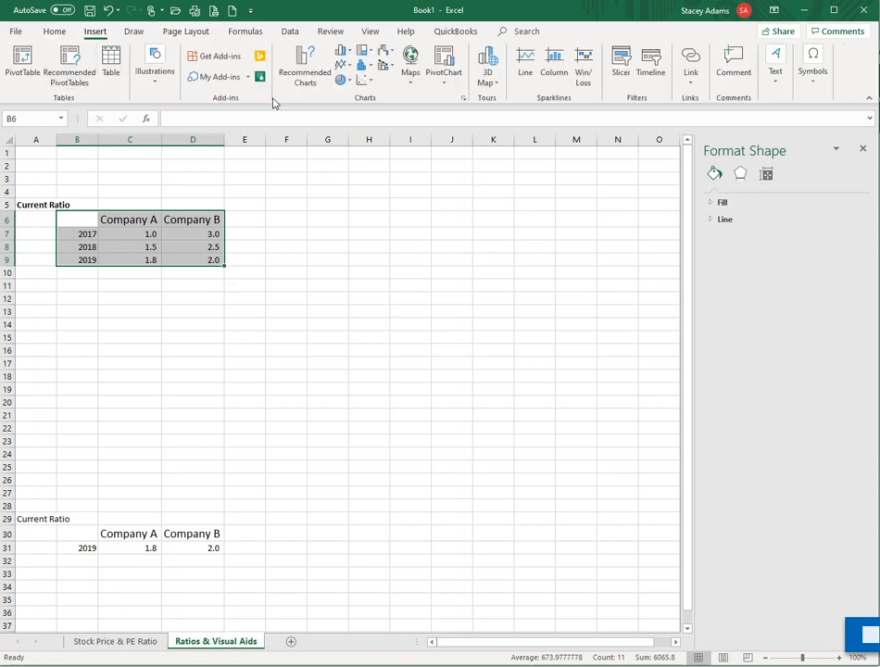
{"action": "left_click", "coordinate": [347, 52]}
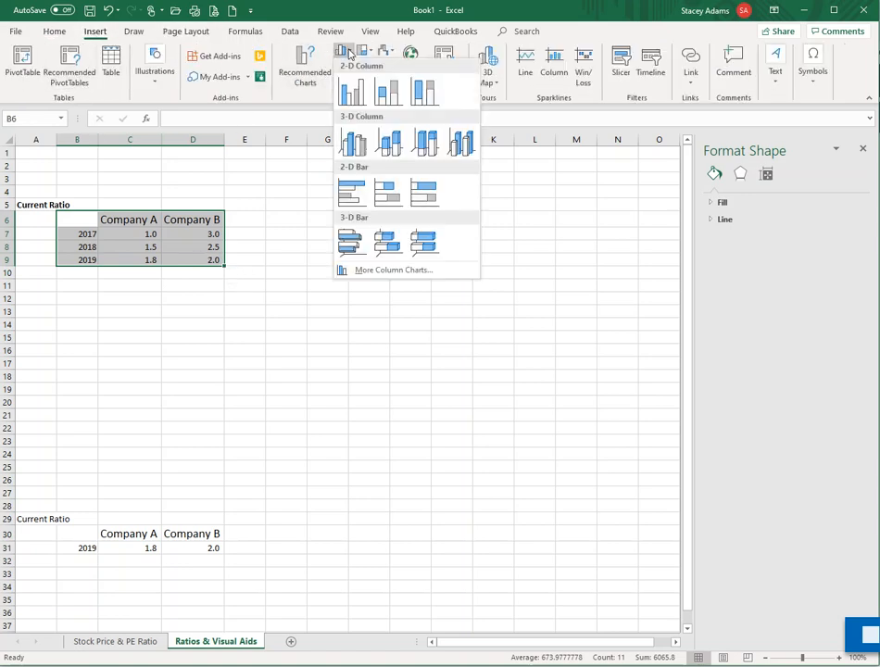
{"action": "left_click", "coordinate": [352, 145]}
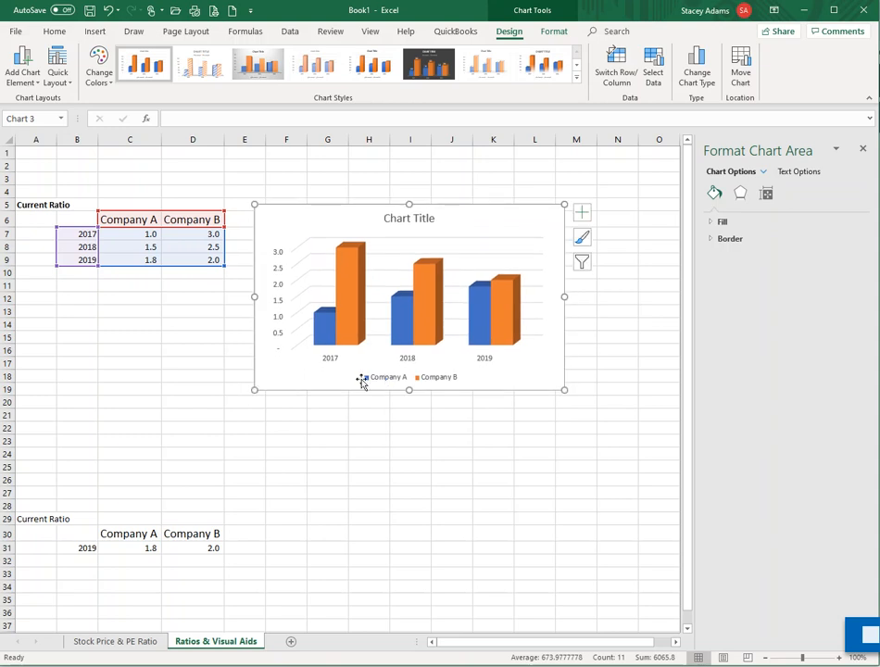
{"action": "mouse_move", "coordinate": [437, 379]}
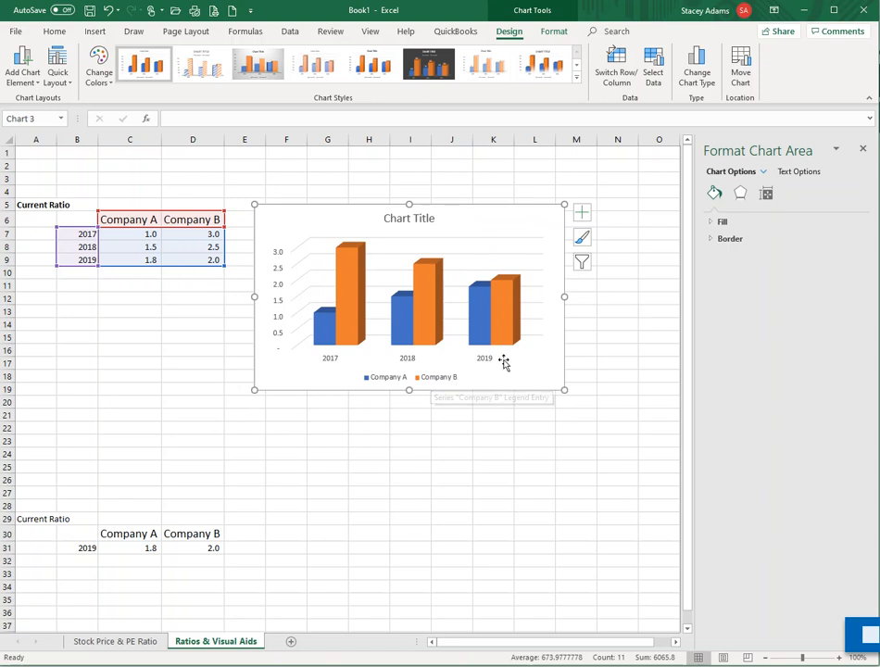
Step: Try grey and lighter chart styles, then settle on the dark style with data labels
{"action": "left_click", "coordinate": [428, 65]}
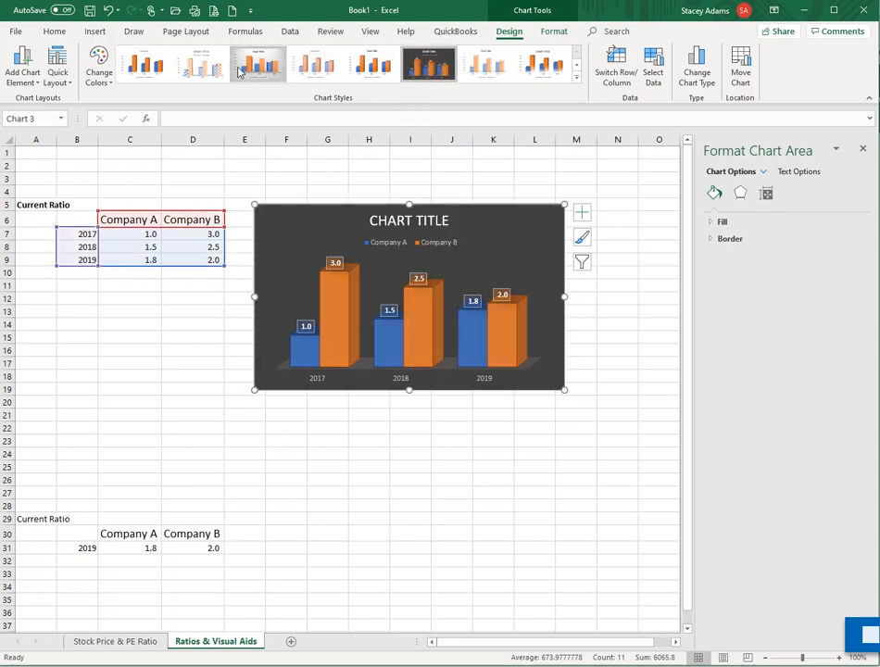
{"action": "left_click", "coordinate": [575, 83]}
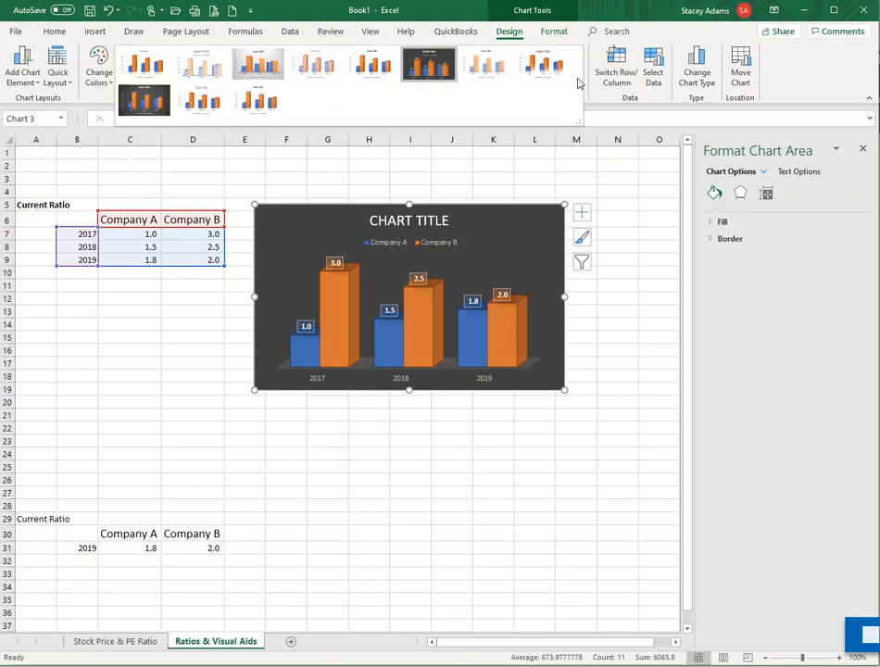
{"action": "left_click", "coordinate": [258, 65]}
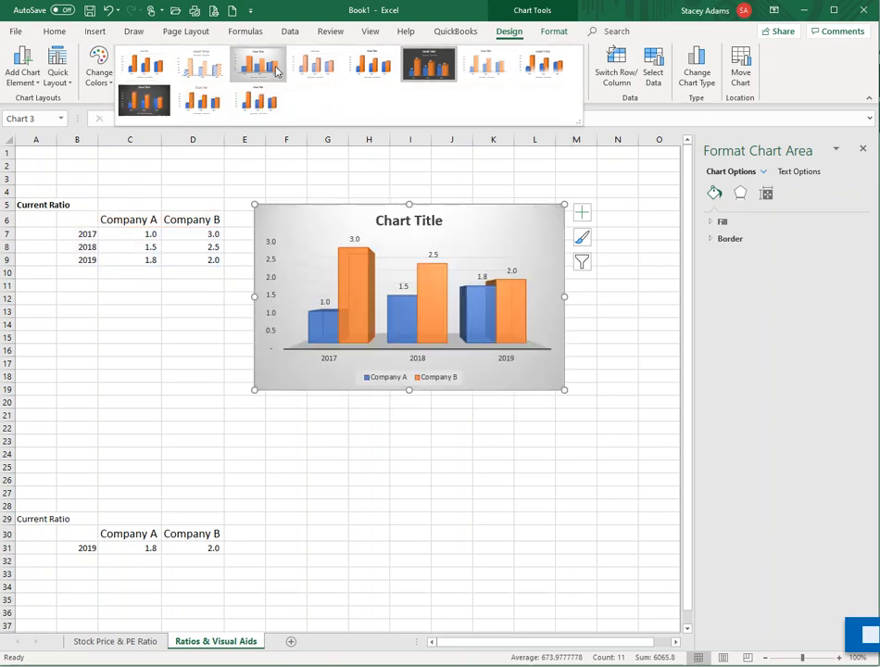
{"action": "left_click", "coordinate": [258, 65]}
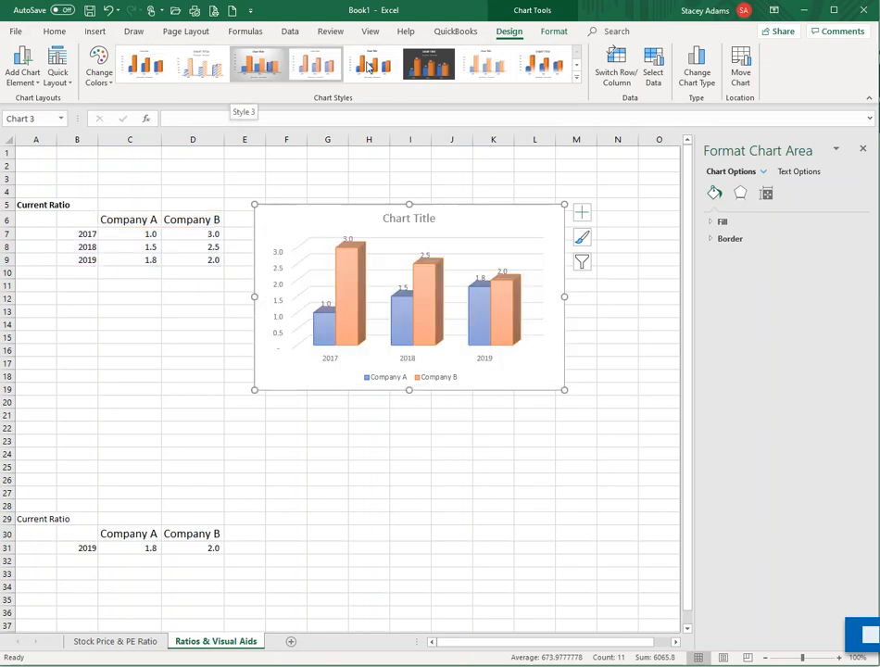
{"action": "left_click", "coordinate": [428, 63]}
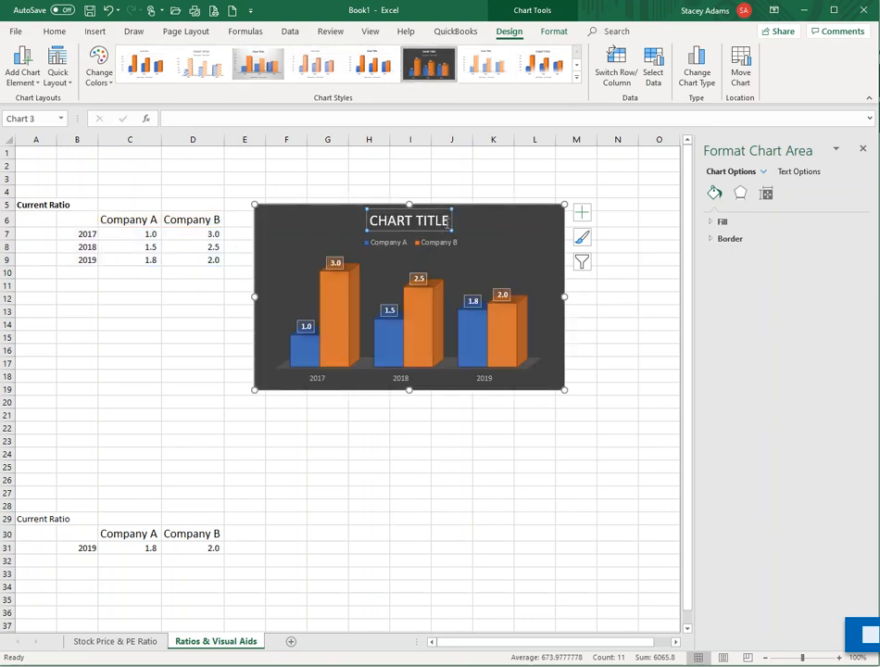
Step: Replace the chart title placeholder with CURRENT RATIO and deselect the chart
{"action": "left_click", "coordinate": [408, 218]}
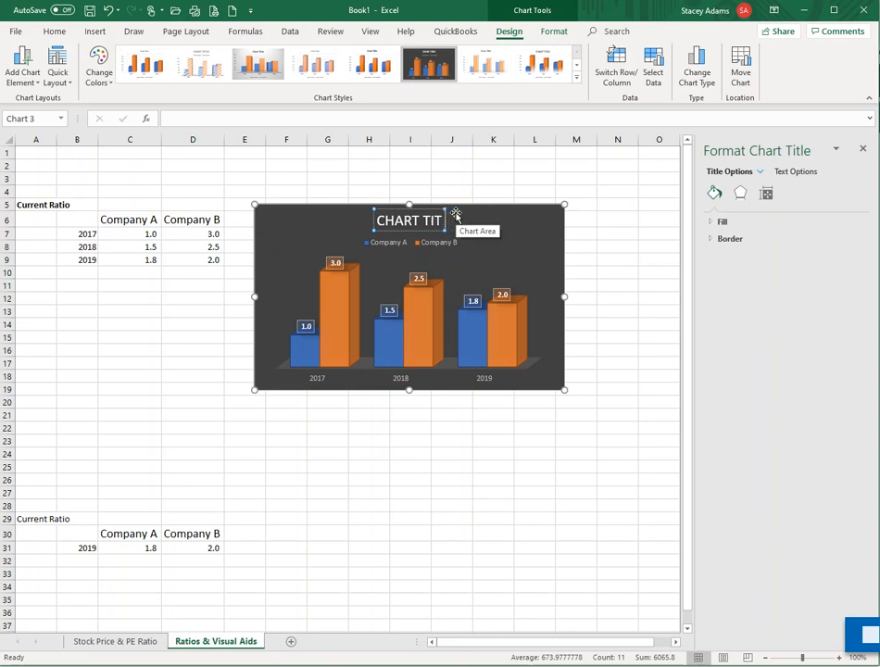
{"action": "type", "text": "CURREN"}
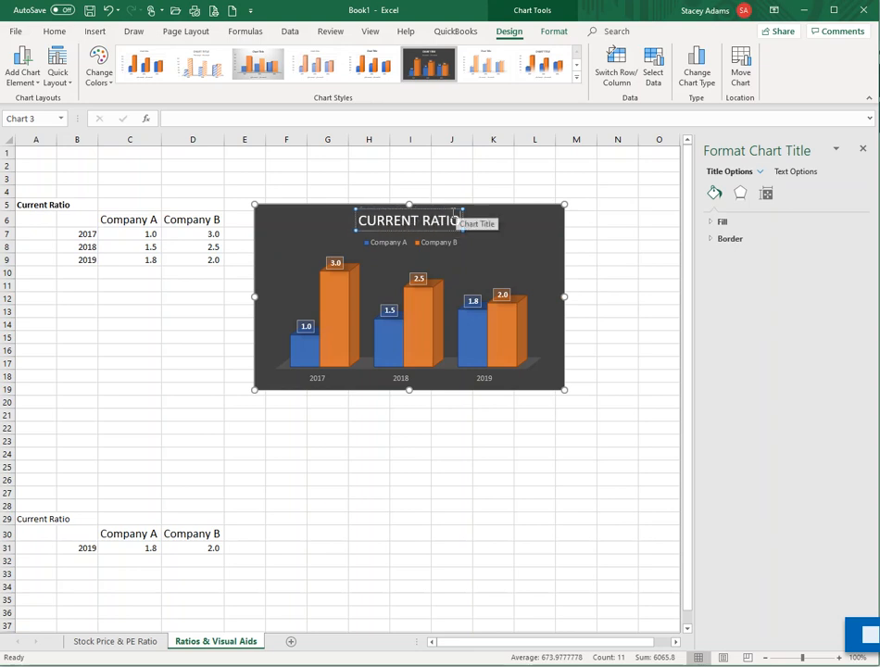
{"action": "left_click", "coordinate": [37, 285]}
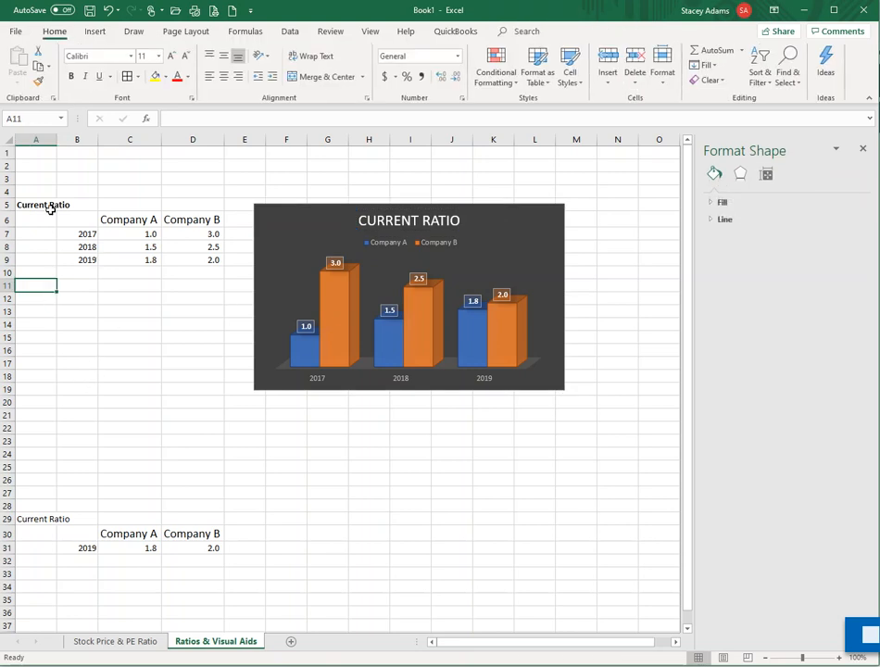
Step: Copy the Current Ratio table to row 22 and rename its heading to Debt to Assets
{"action": "left_click_drag", "start_coordinate": [43, 204], "coordinate": [193, 234]}
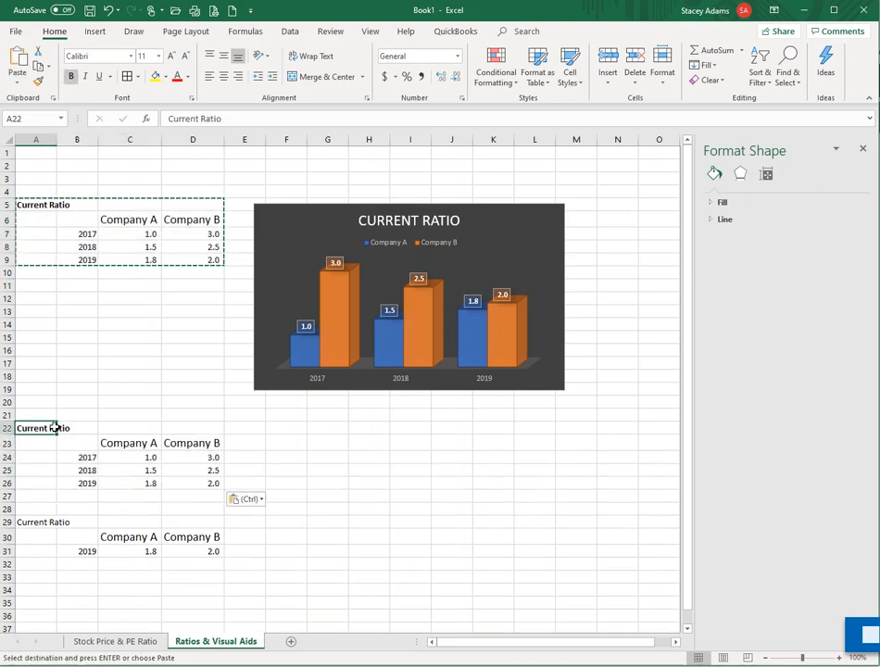
{"action": "type", "text": "Debt to Assets"}
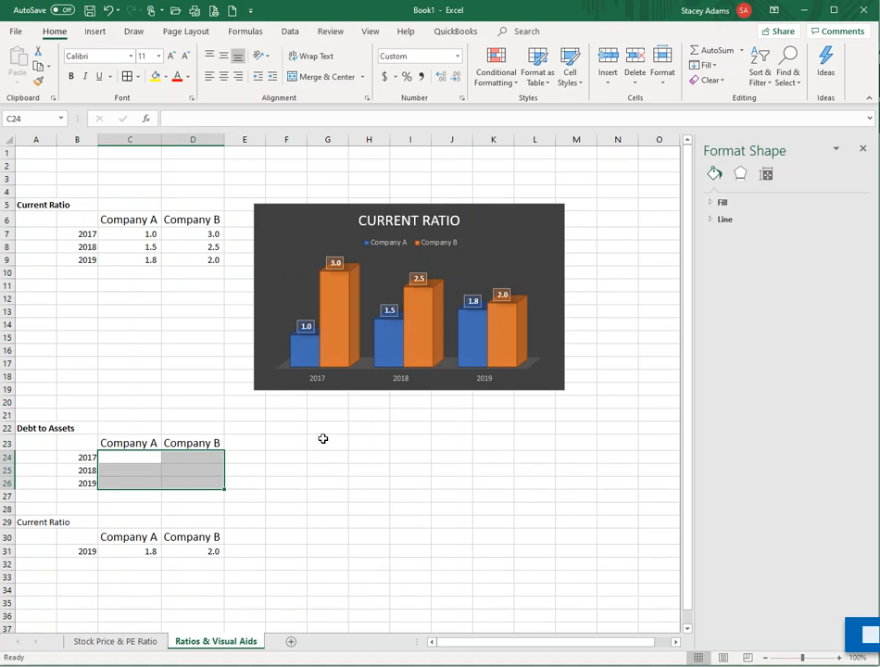
{"action": "mouse_move", "coordinate": [515, 447]}
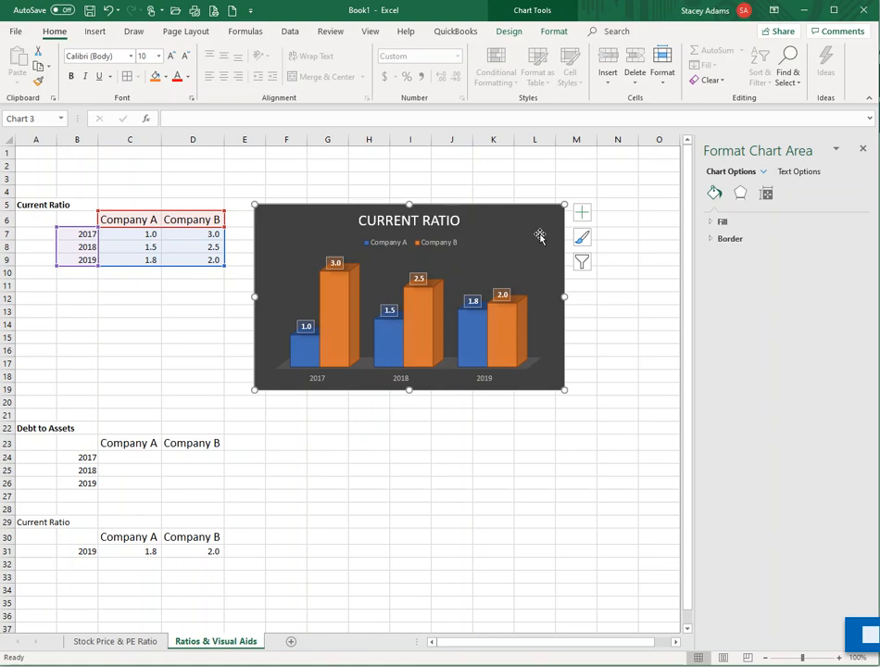
{"action": "mouse_move", "coordinate": [541, 233]}
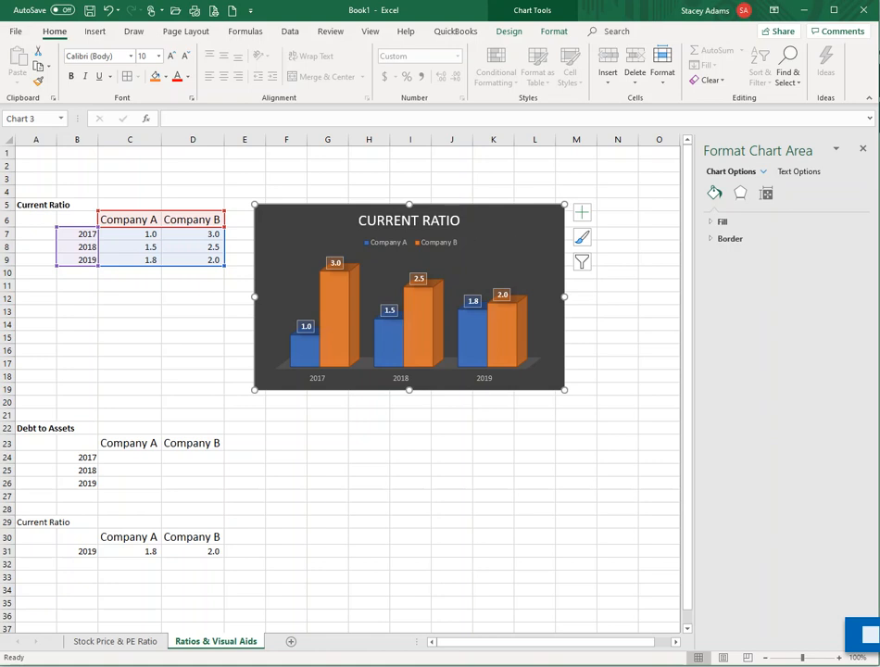